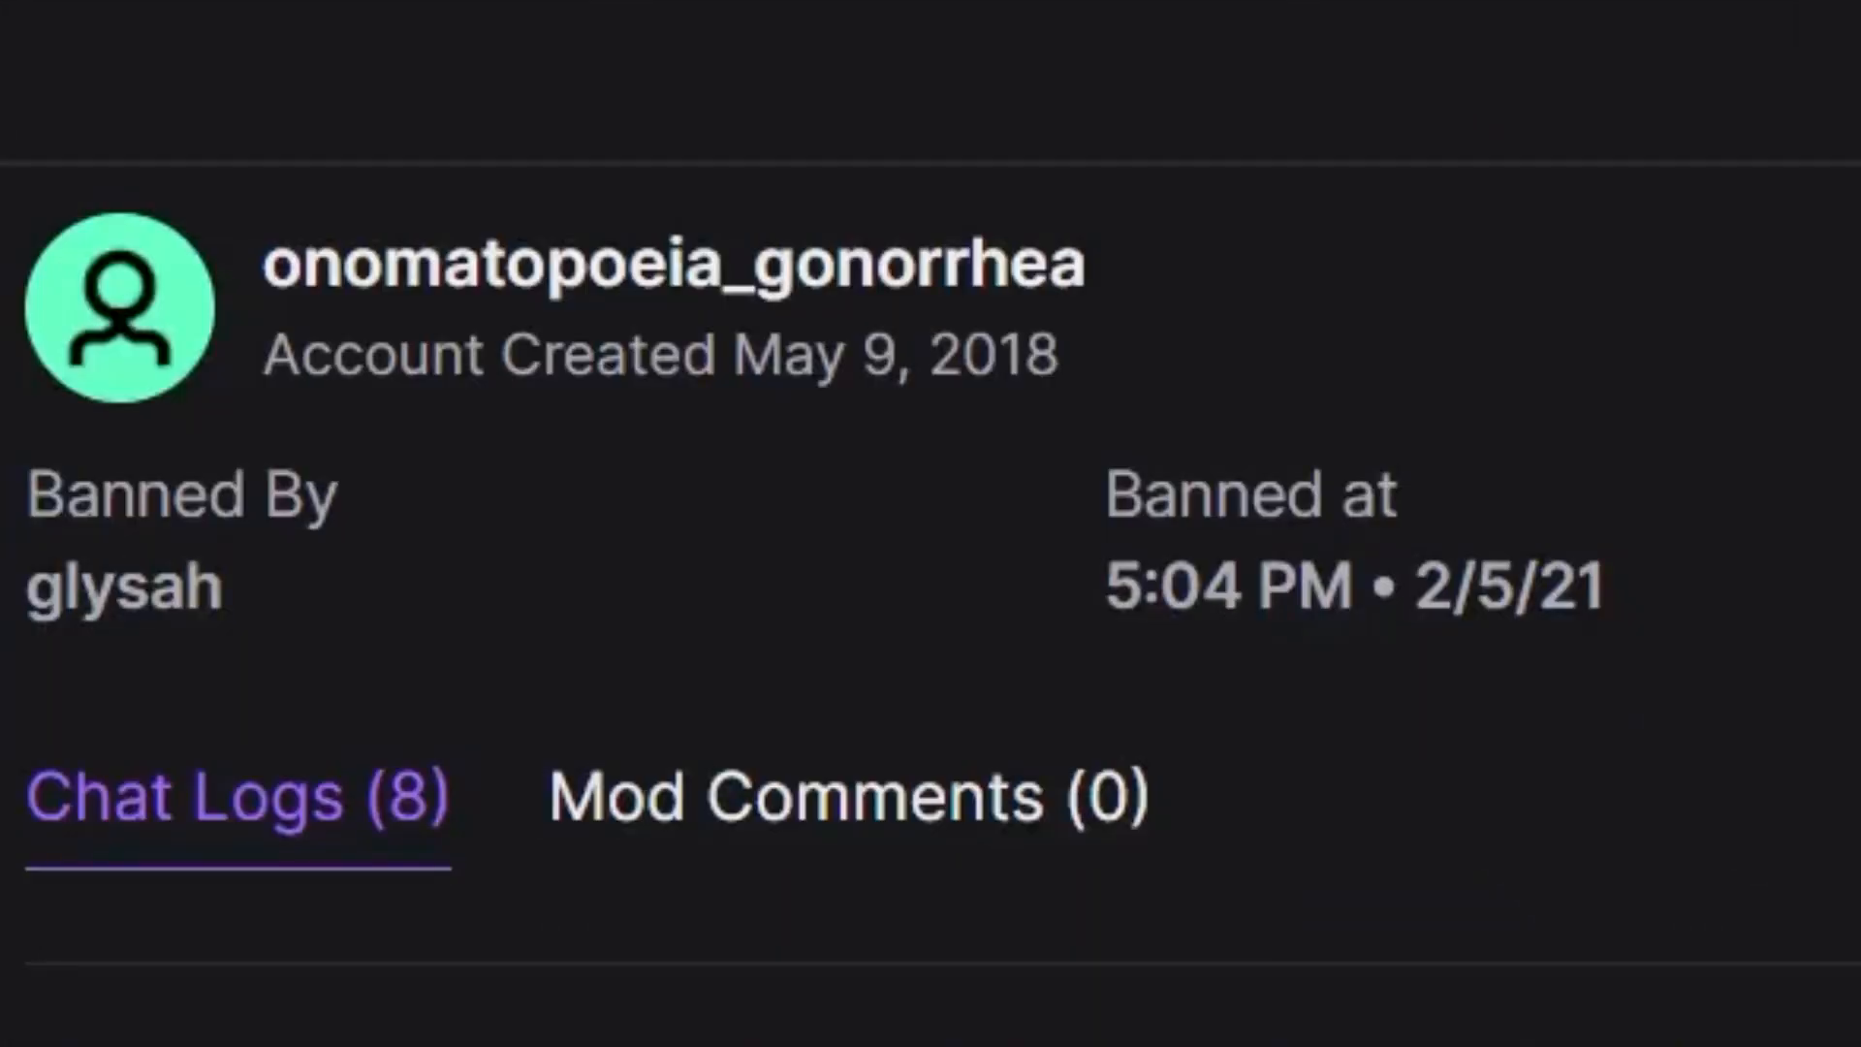
scroll(down, 3)
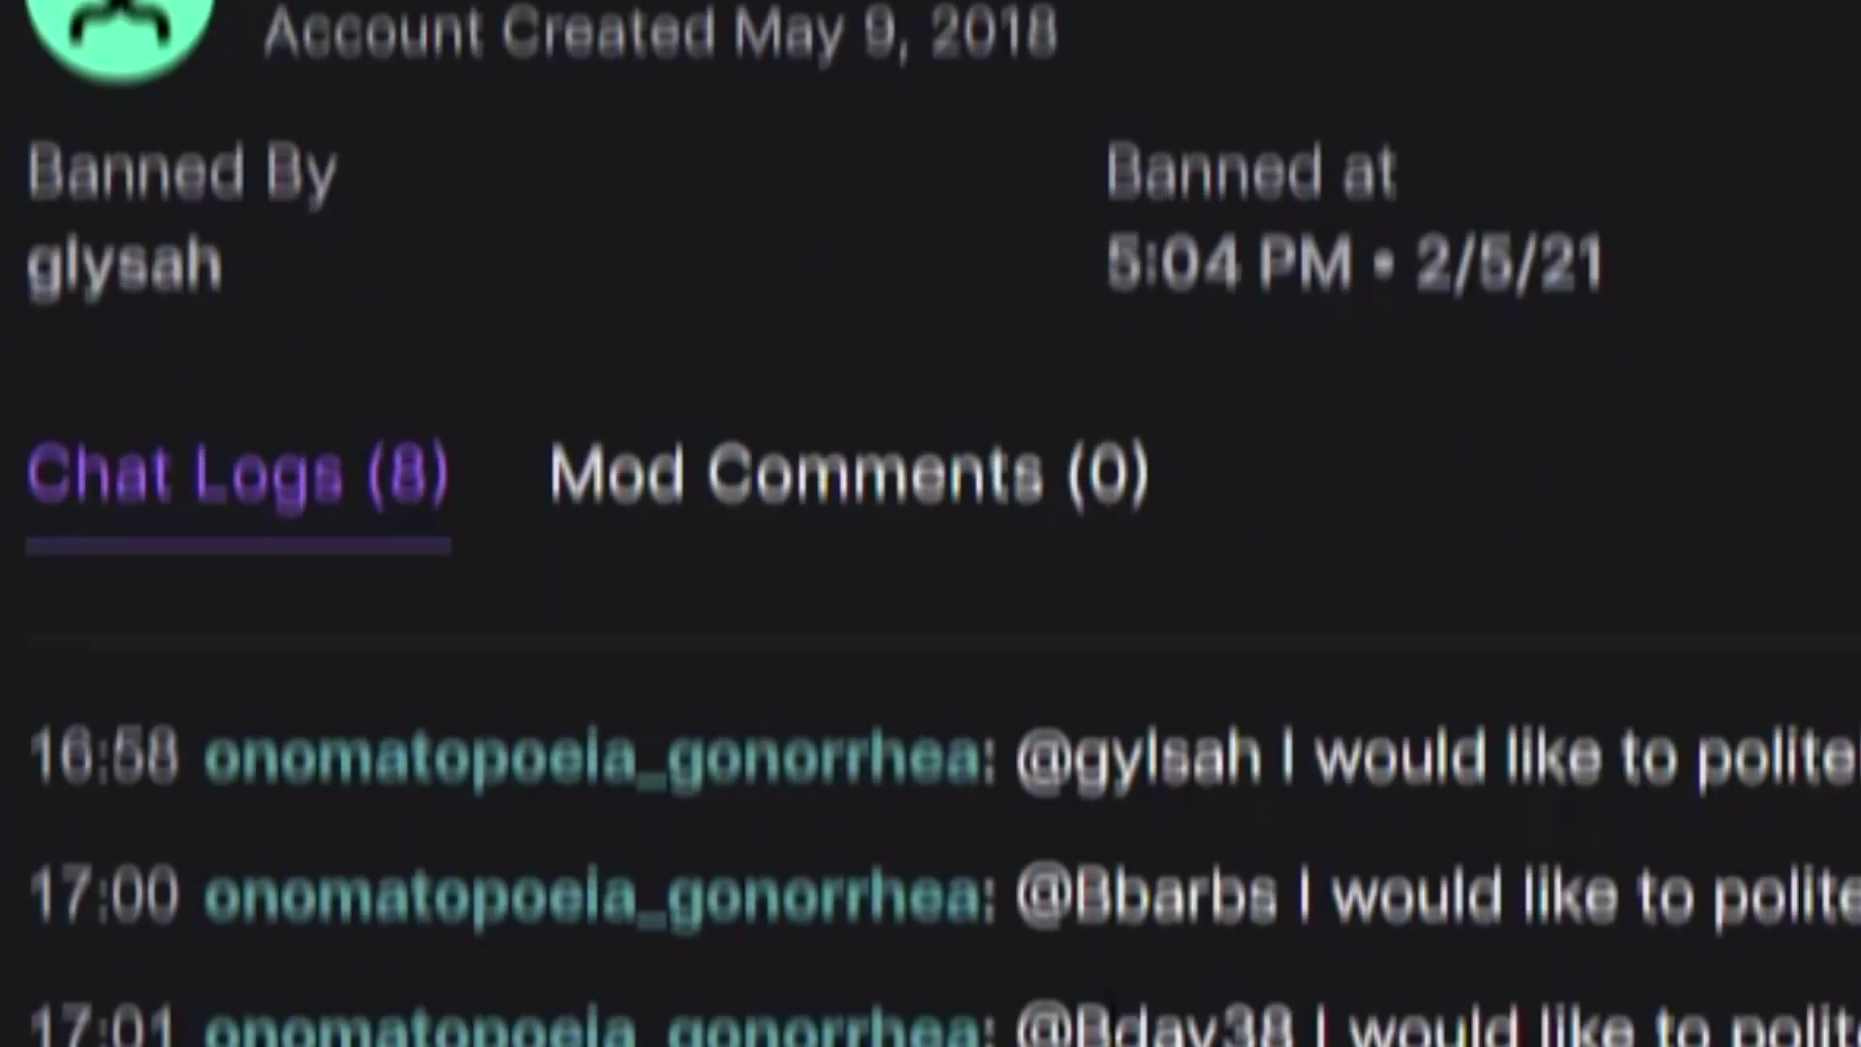
scroll(down, 3)
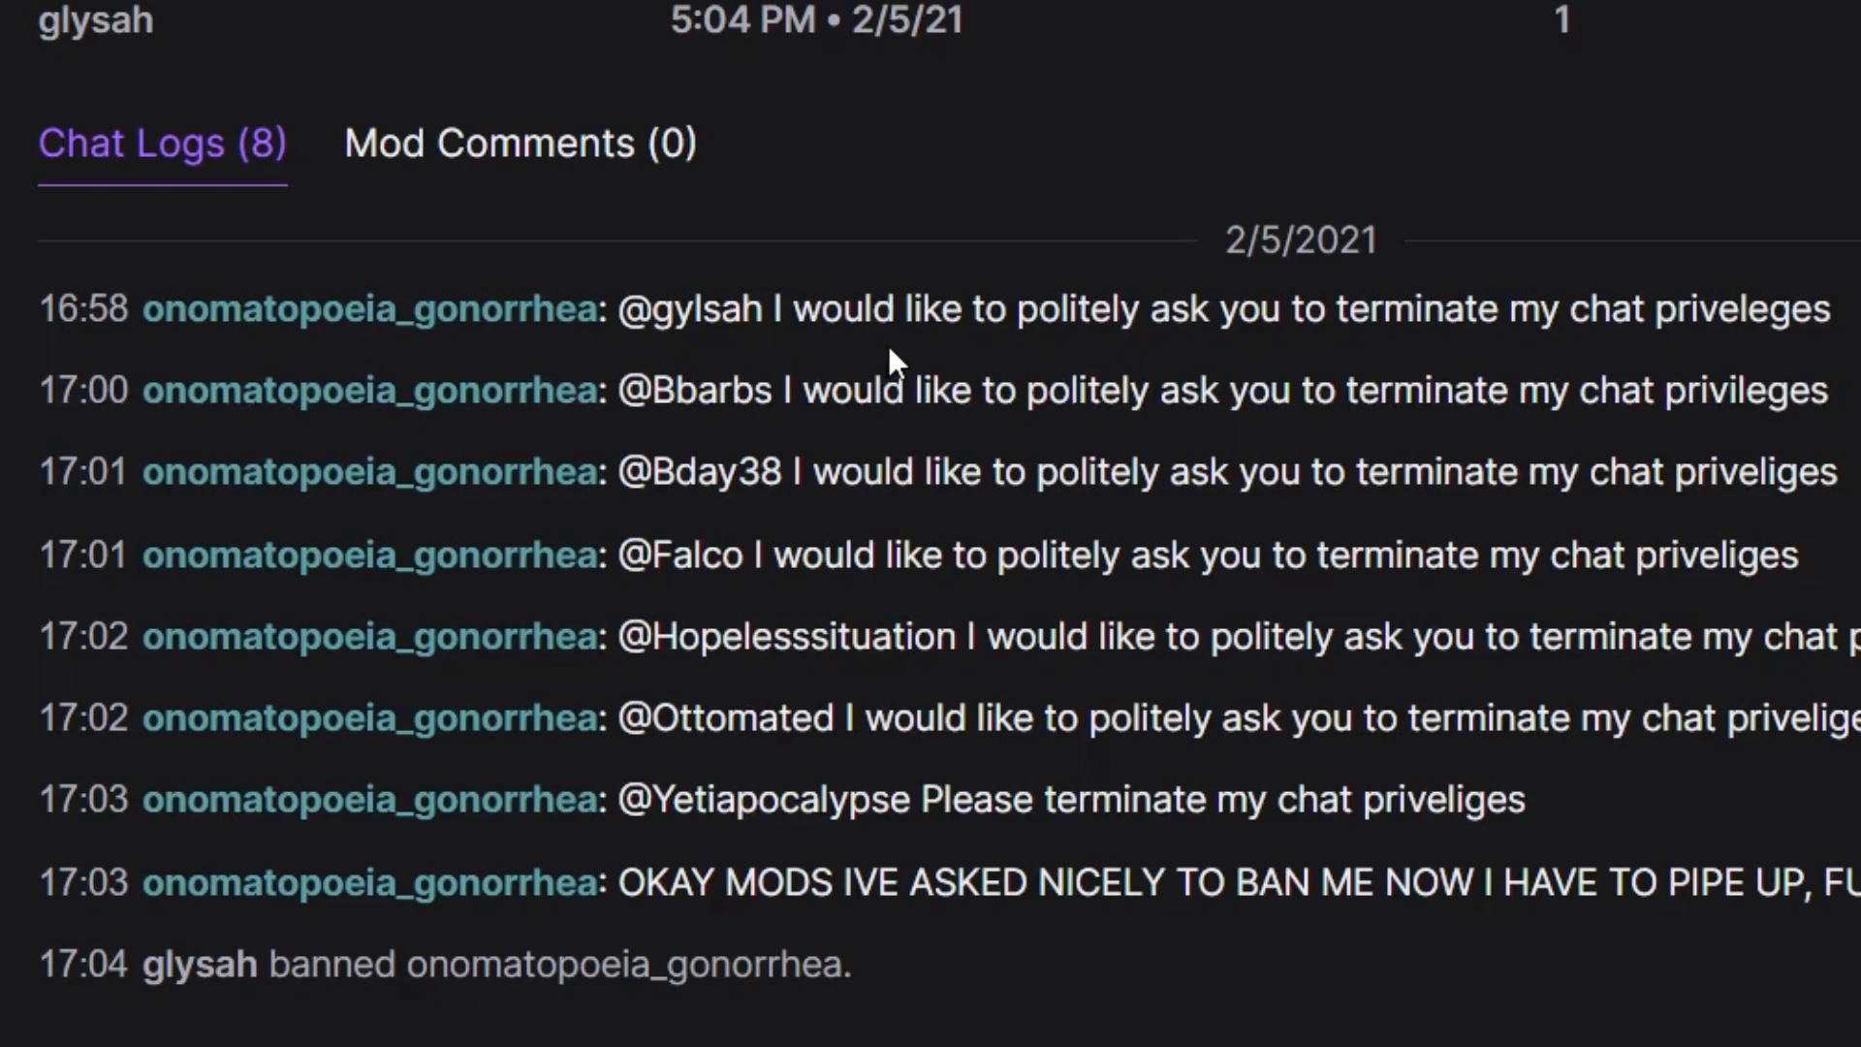
mouse_move(1633, 365)
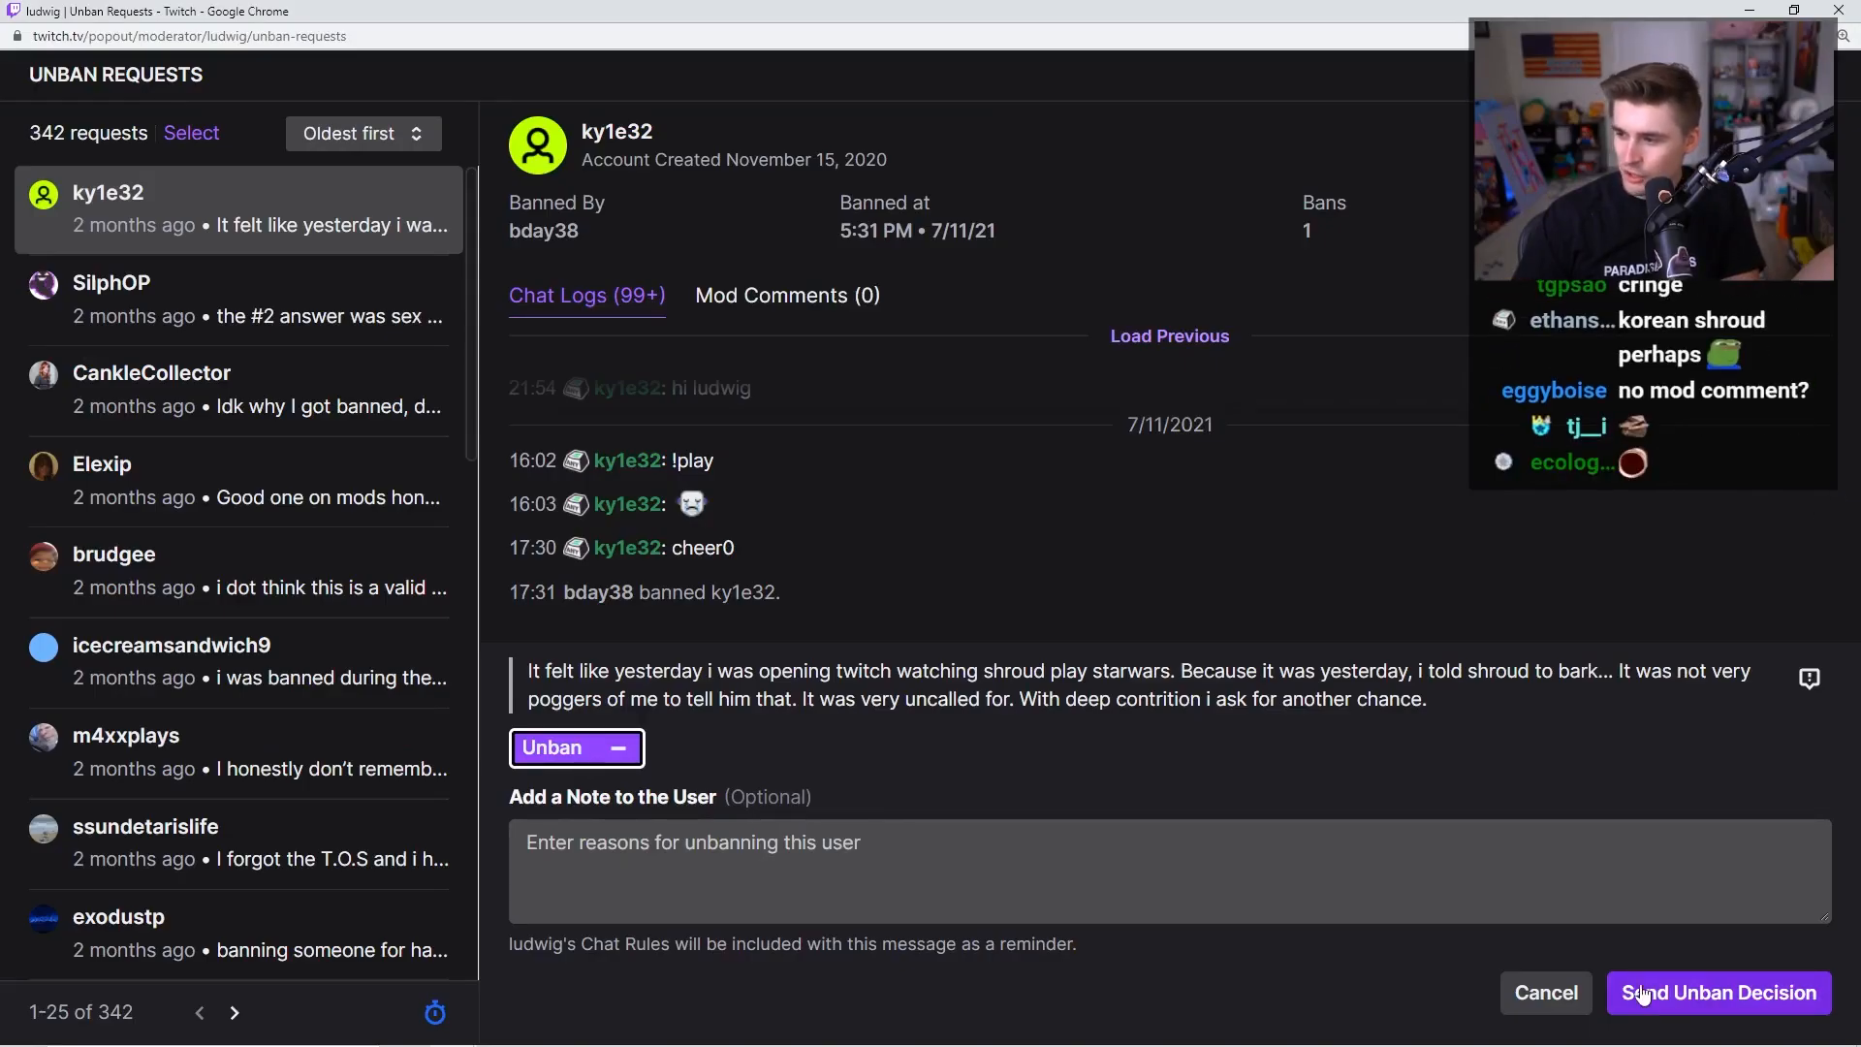
mouse_move(1695, 1000)
text(dont care + ur a child)
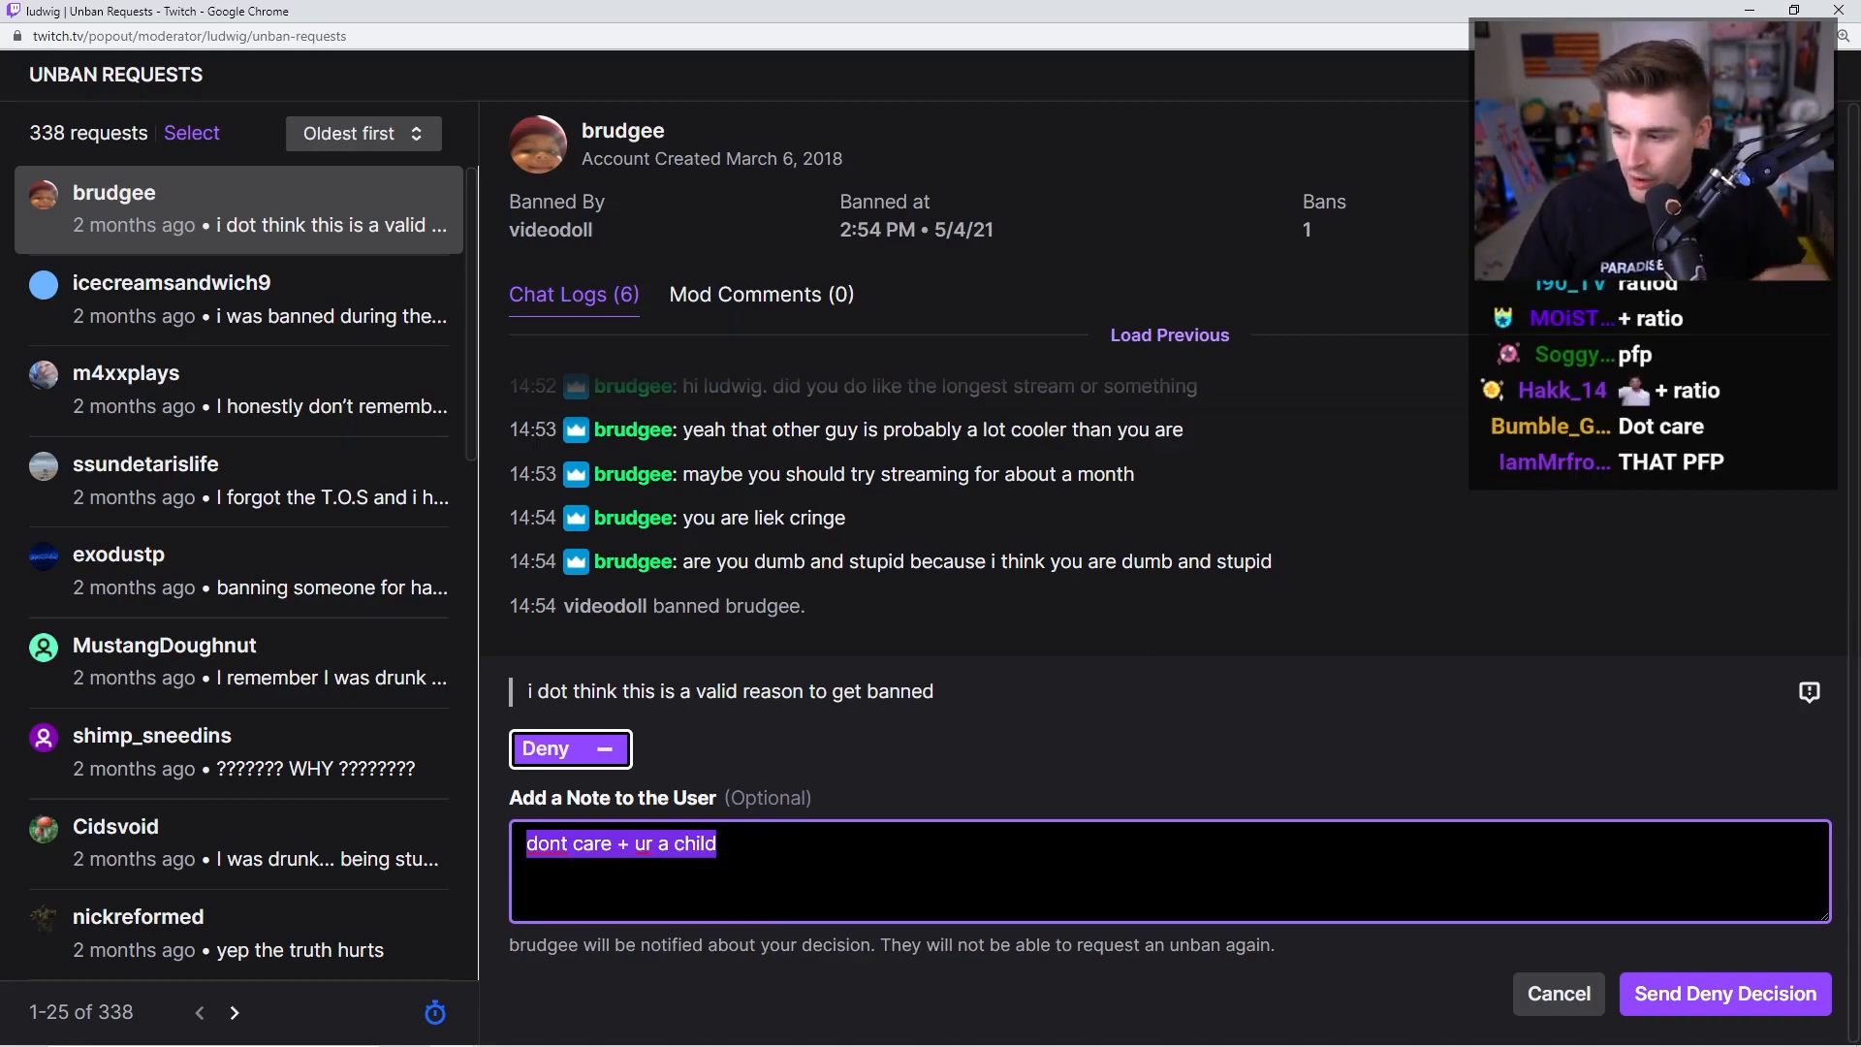
text(+ ratio)
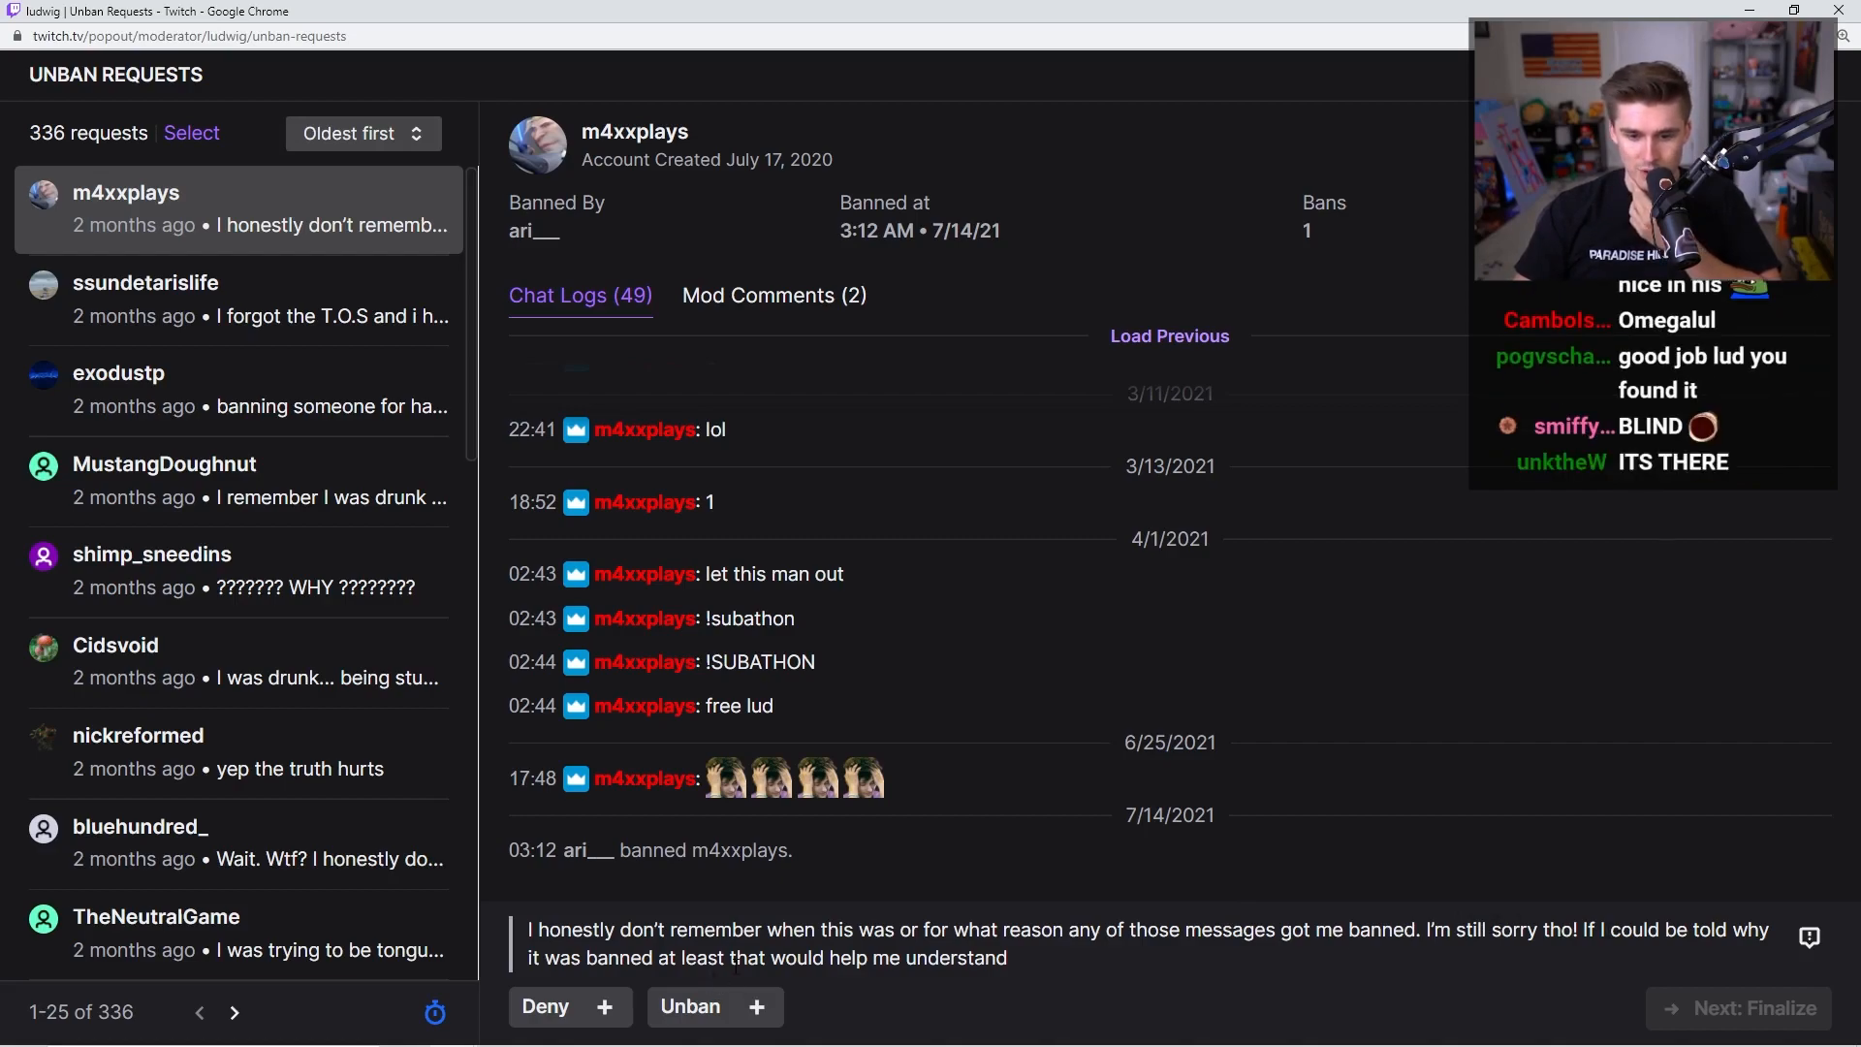
click(773, 295)
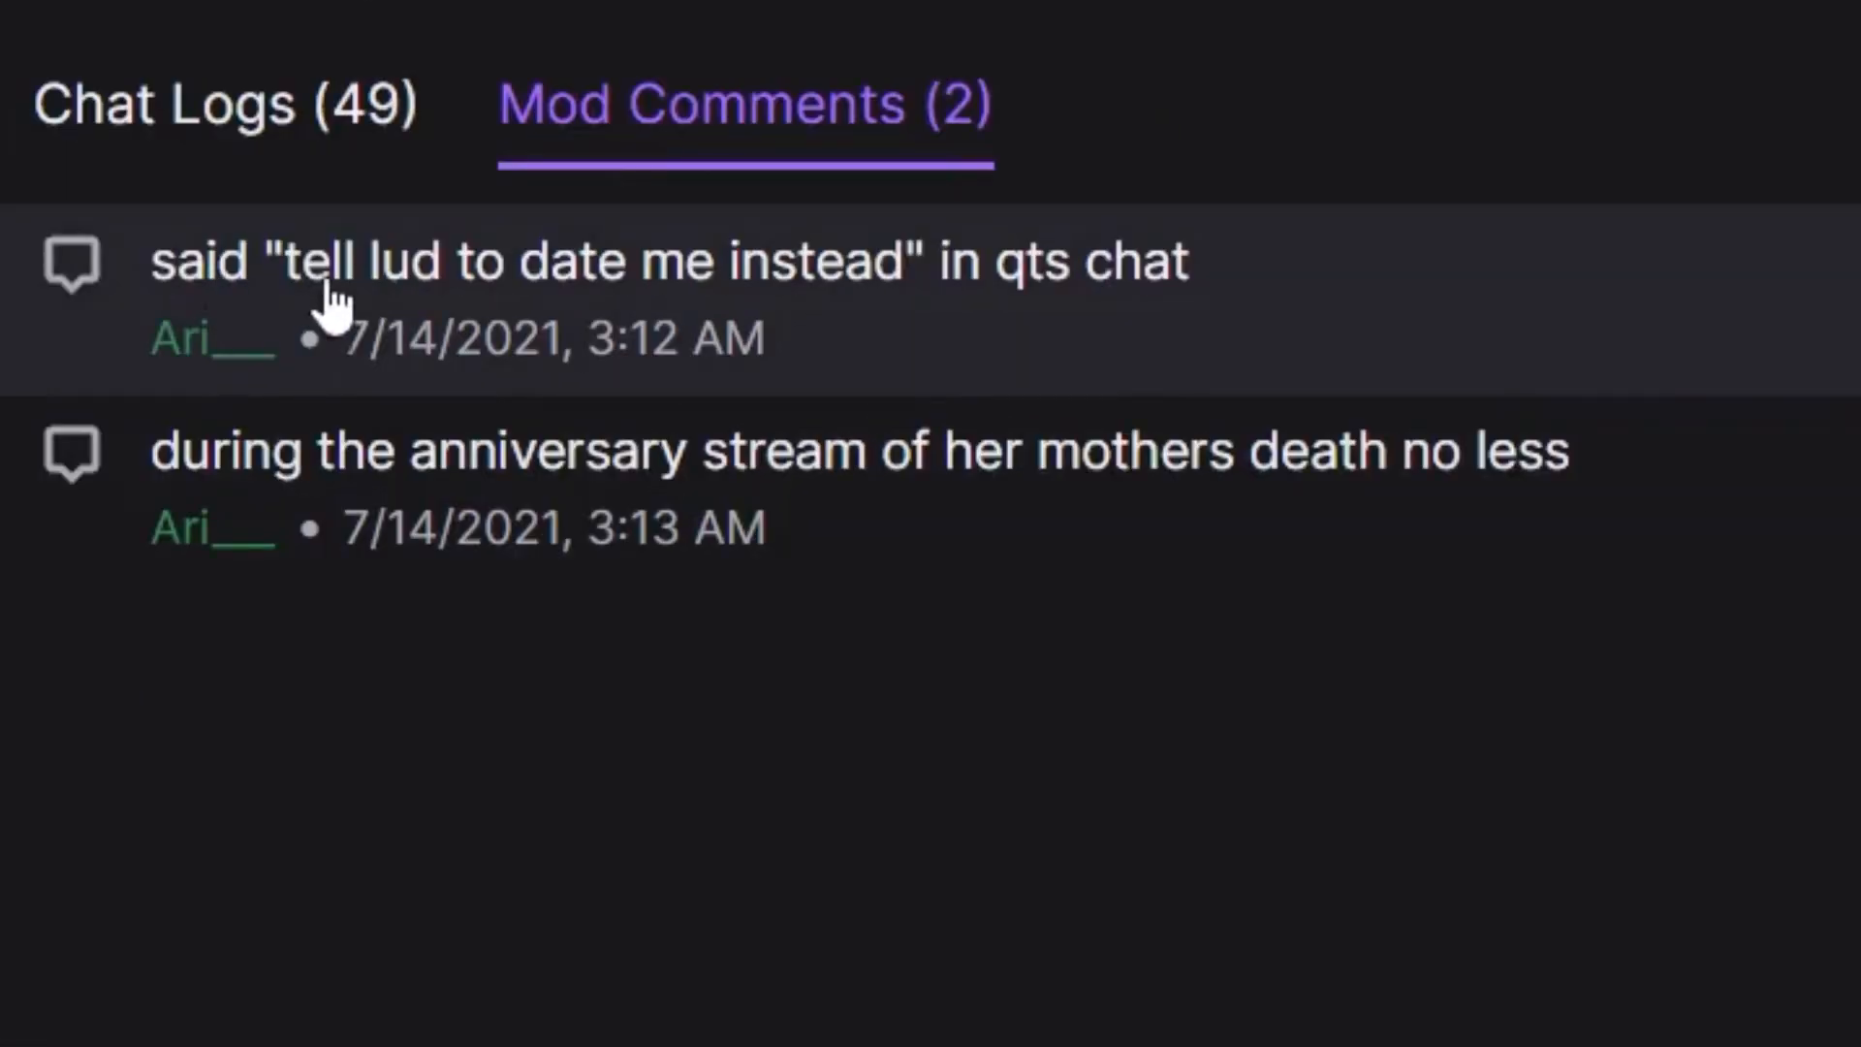
mouse_move(1023, 306)
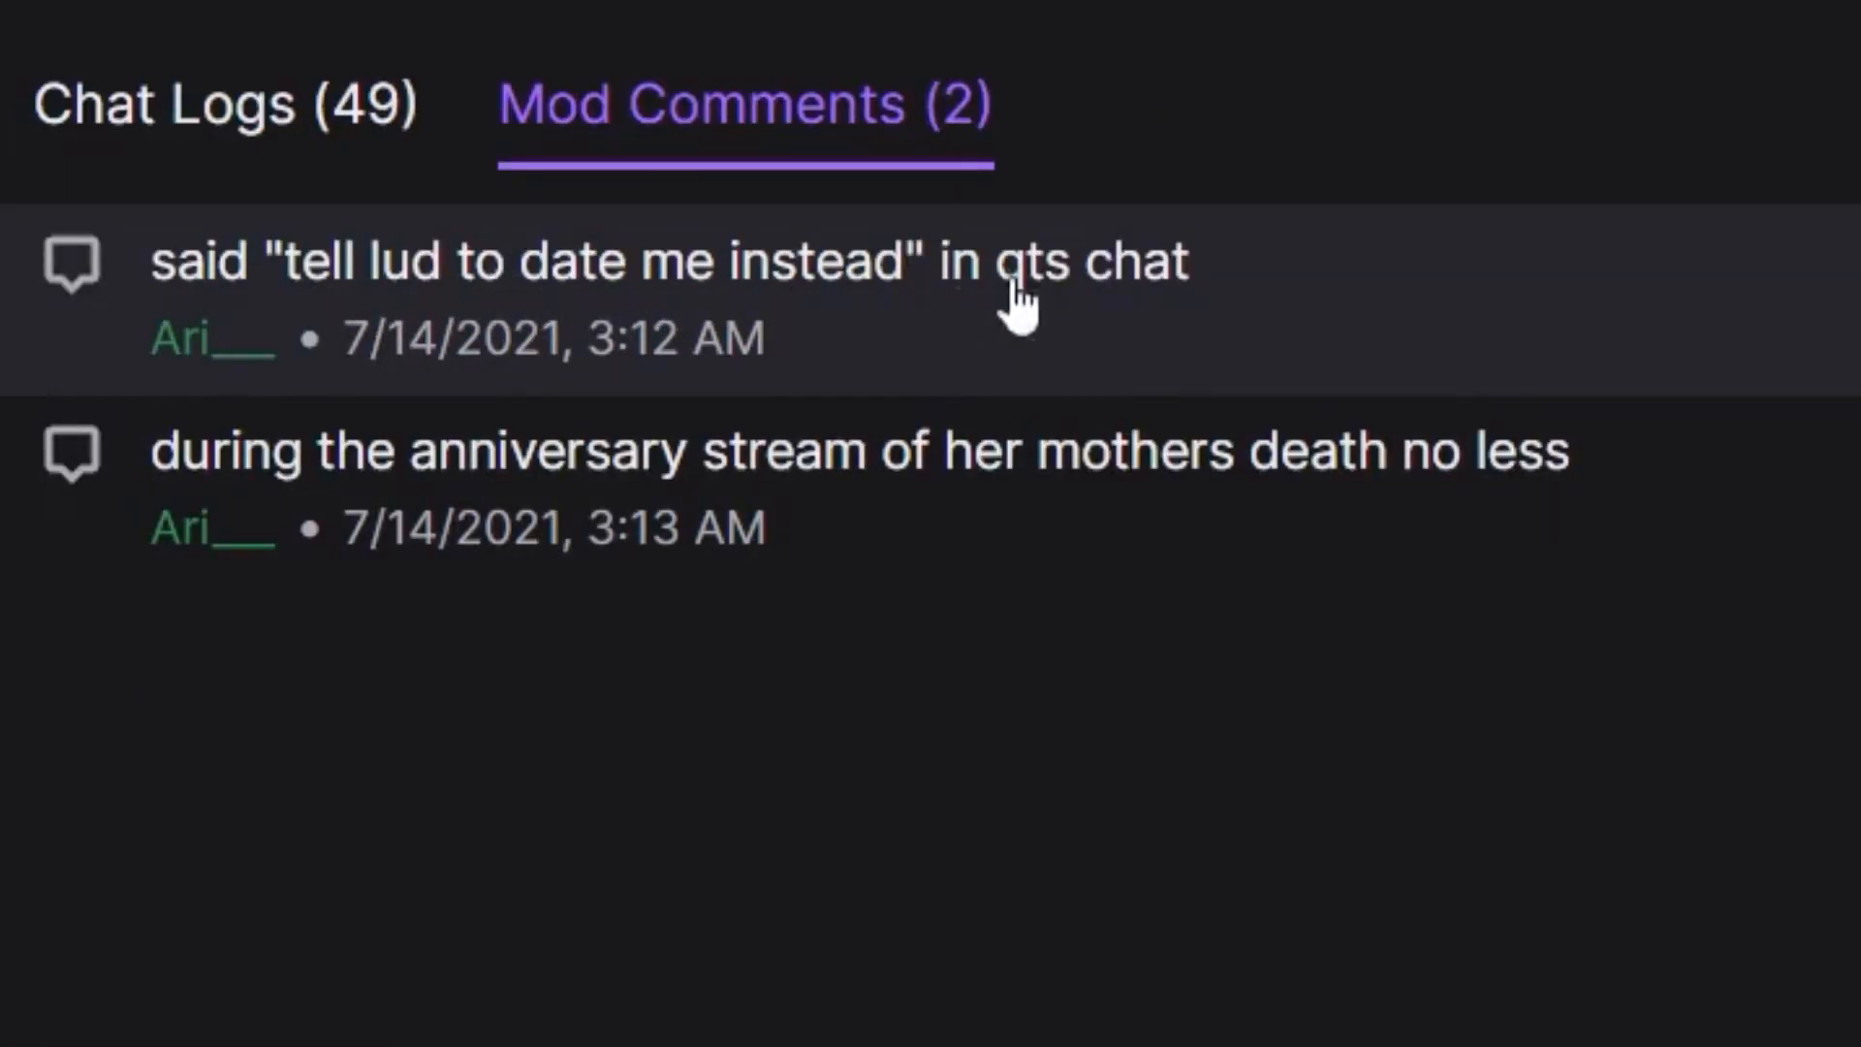
mouse_move(1001, 463)
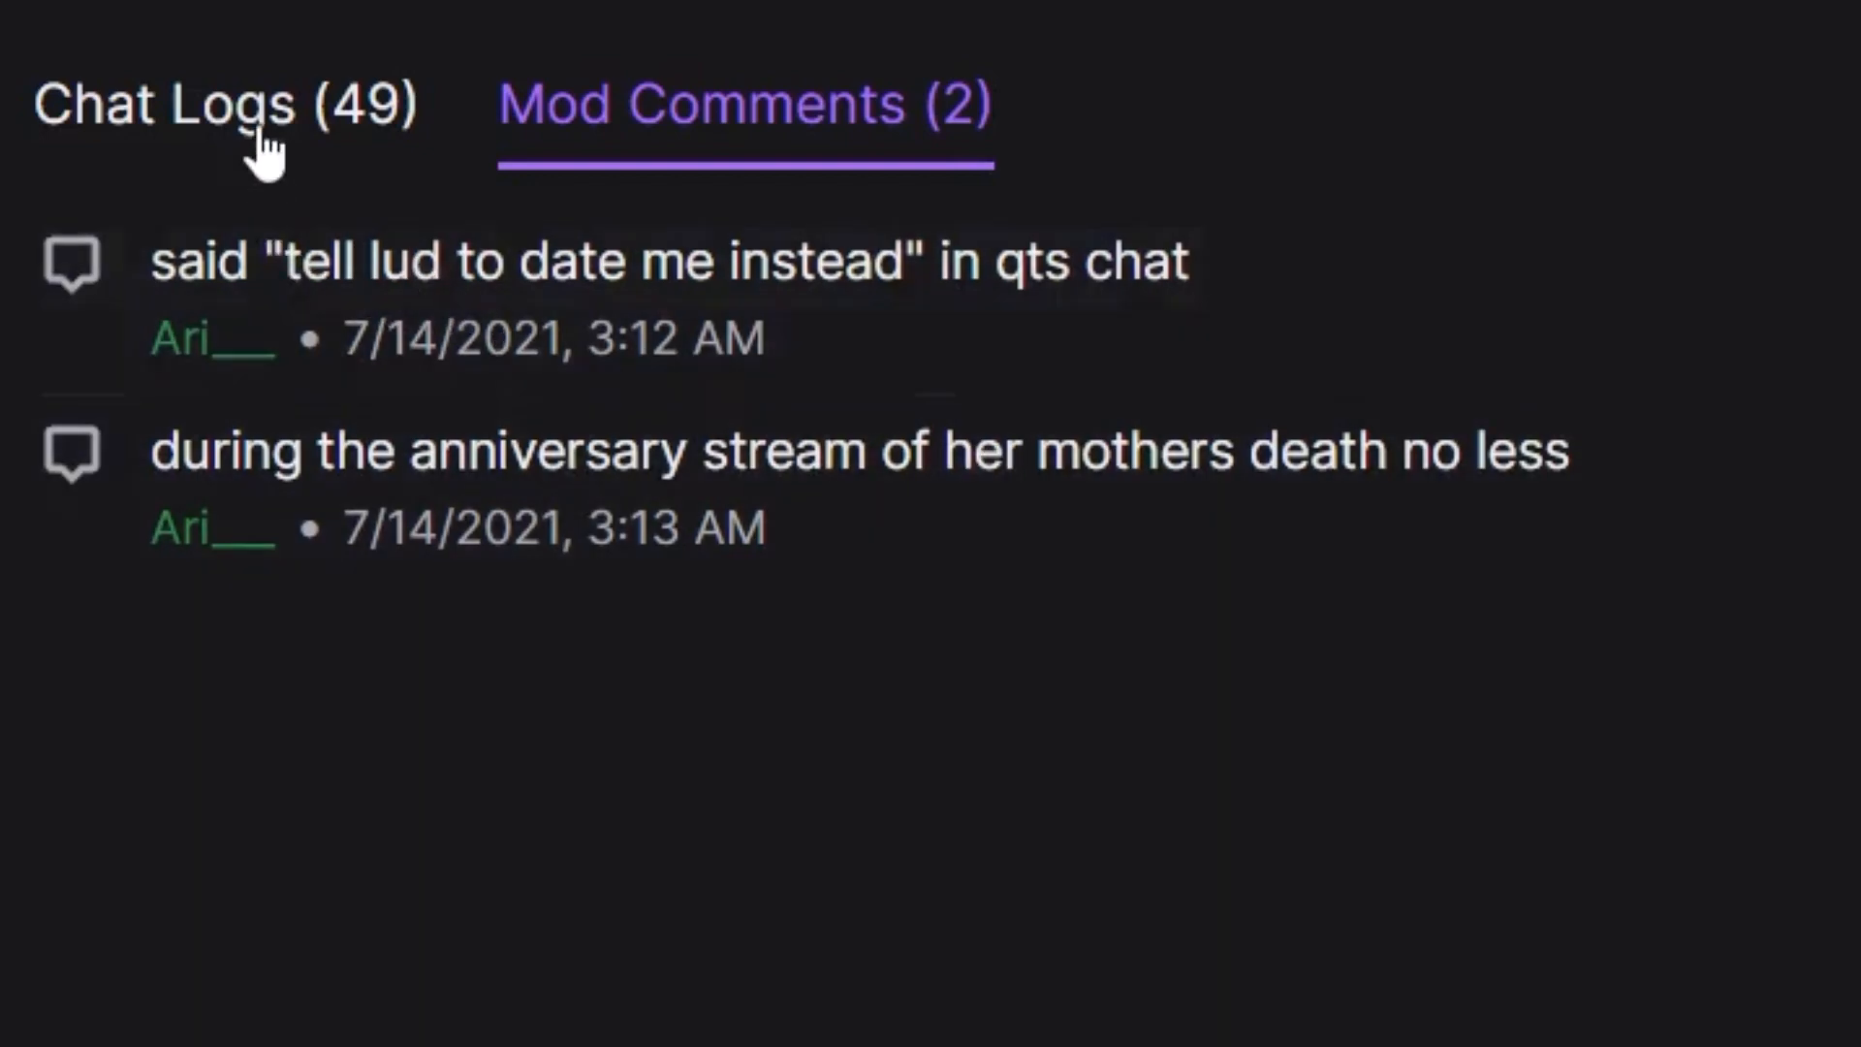
click(580, 294)
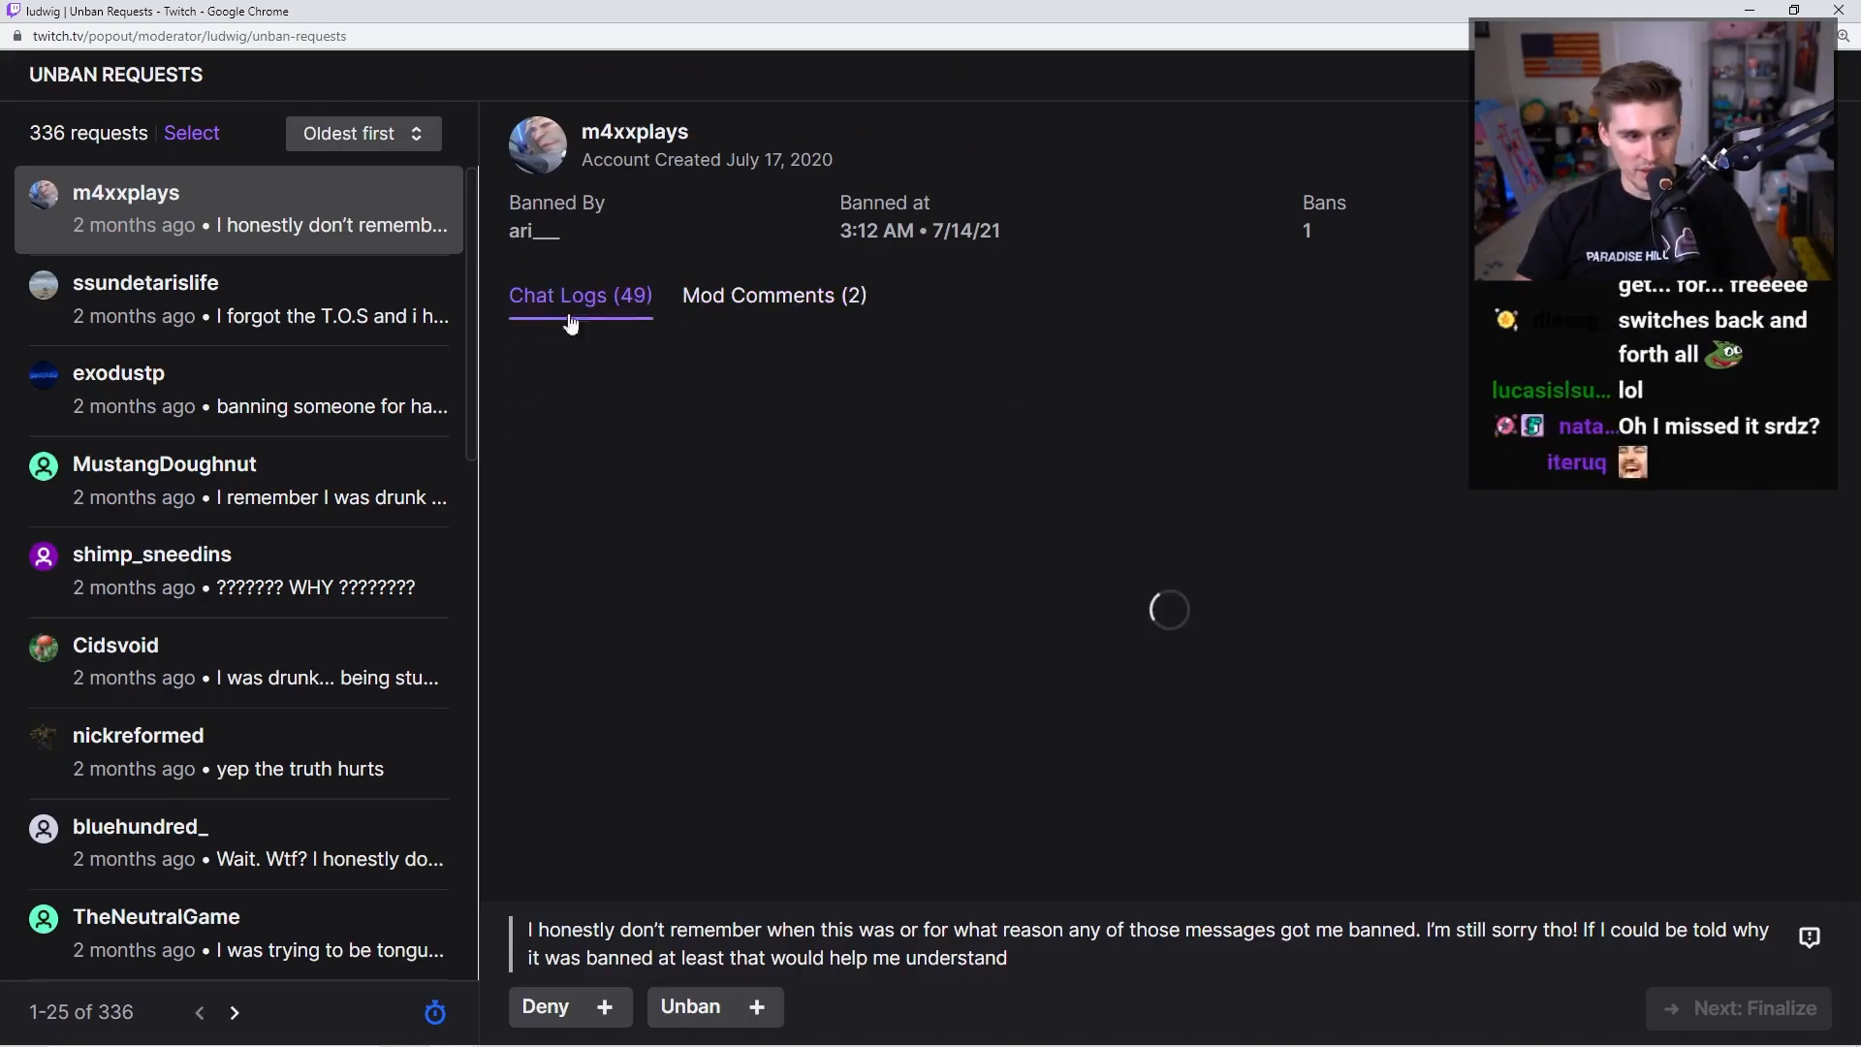
click(545, 1006)
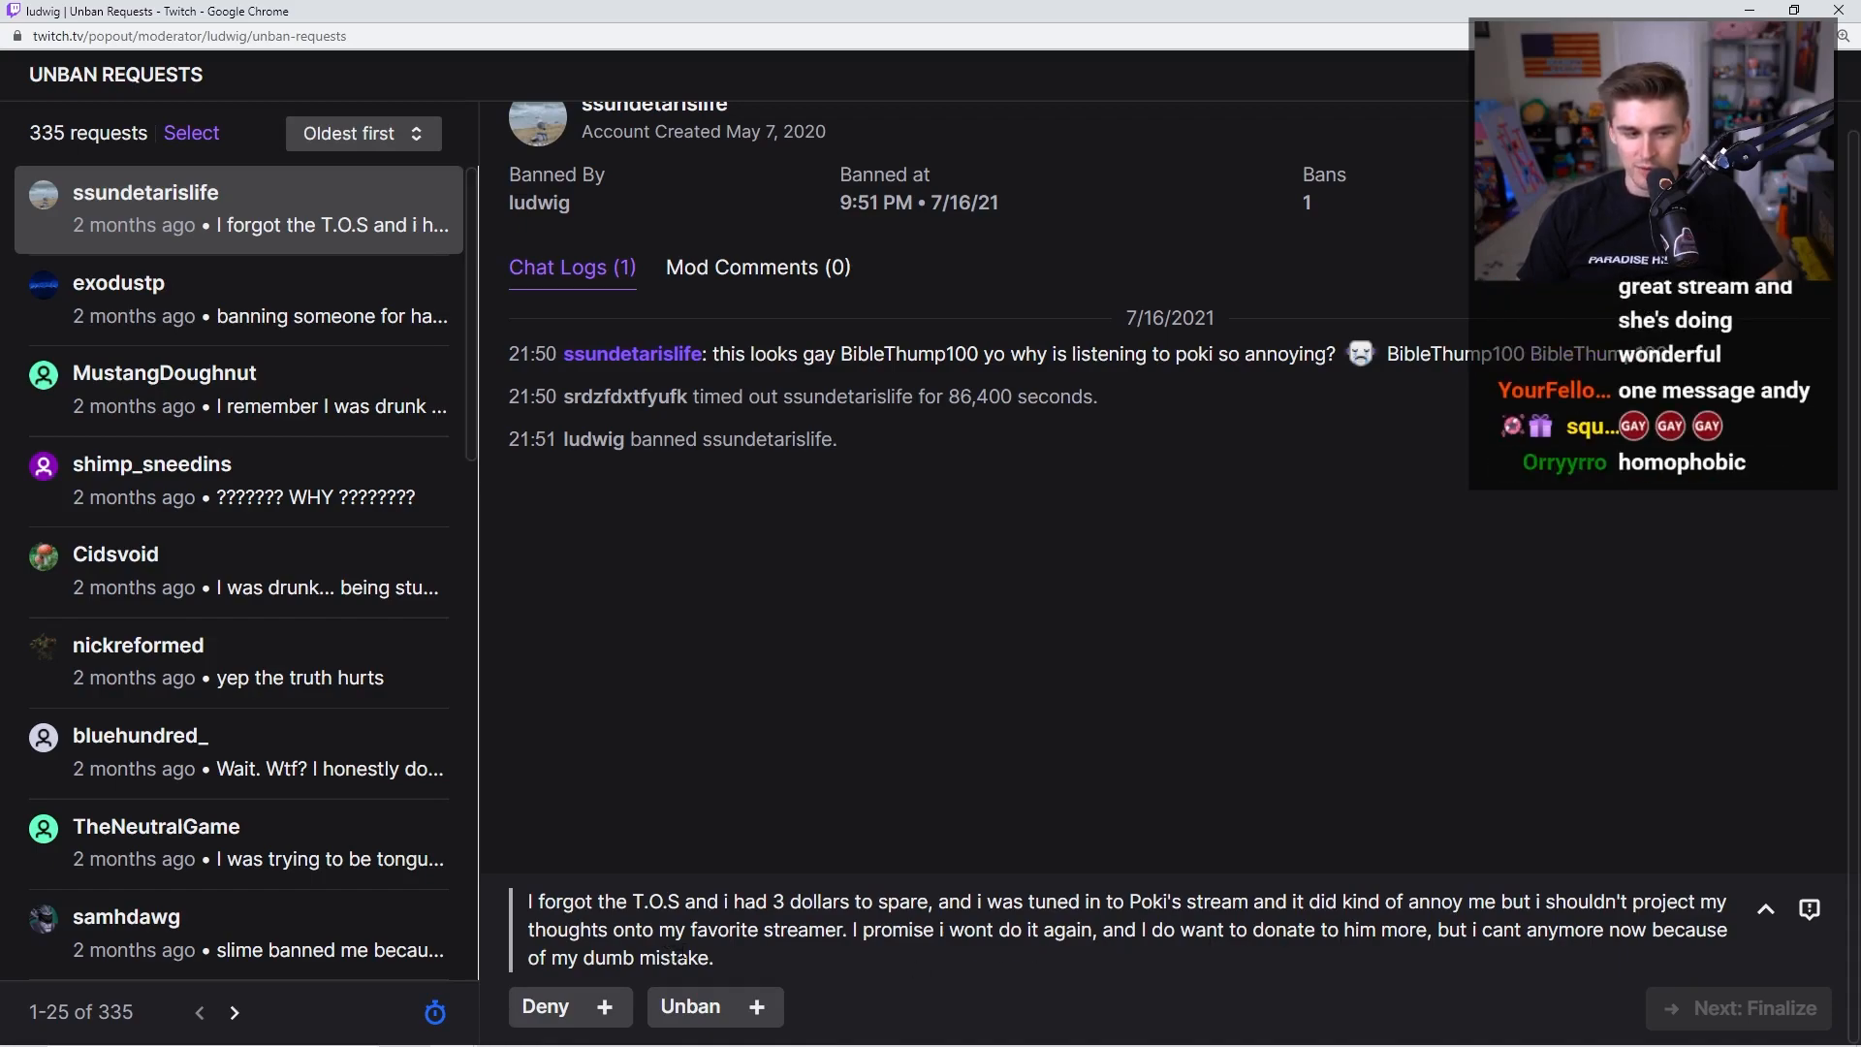
Switch to the Unban forms bingo card window via Alt+Tab
key(alt+tab)
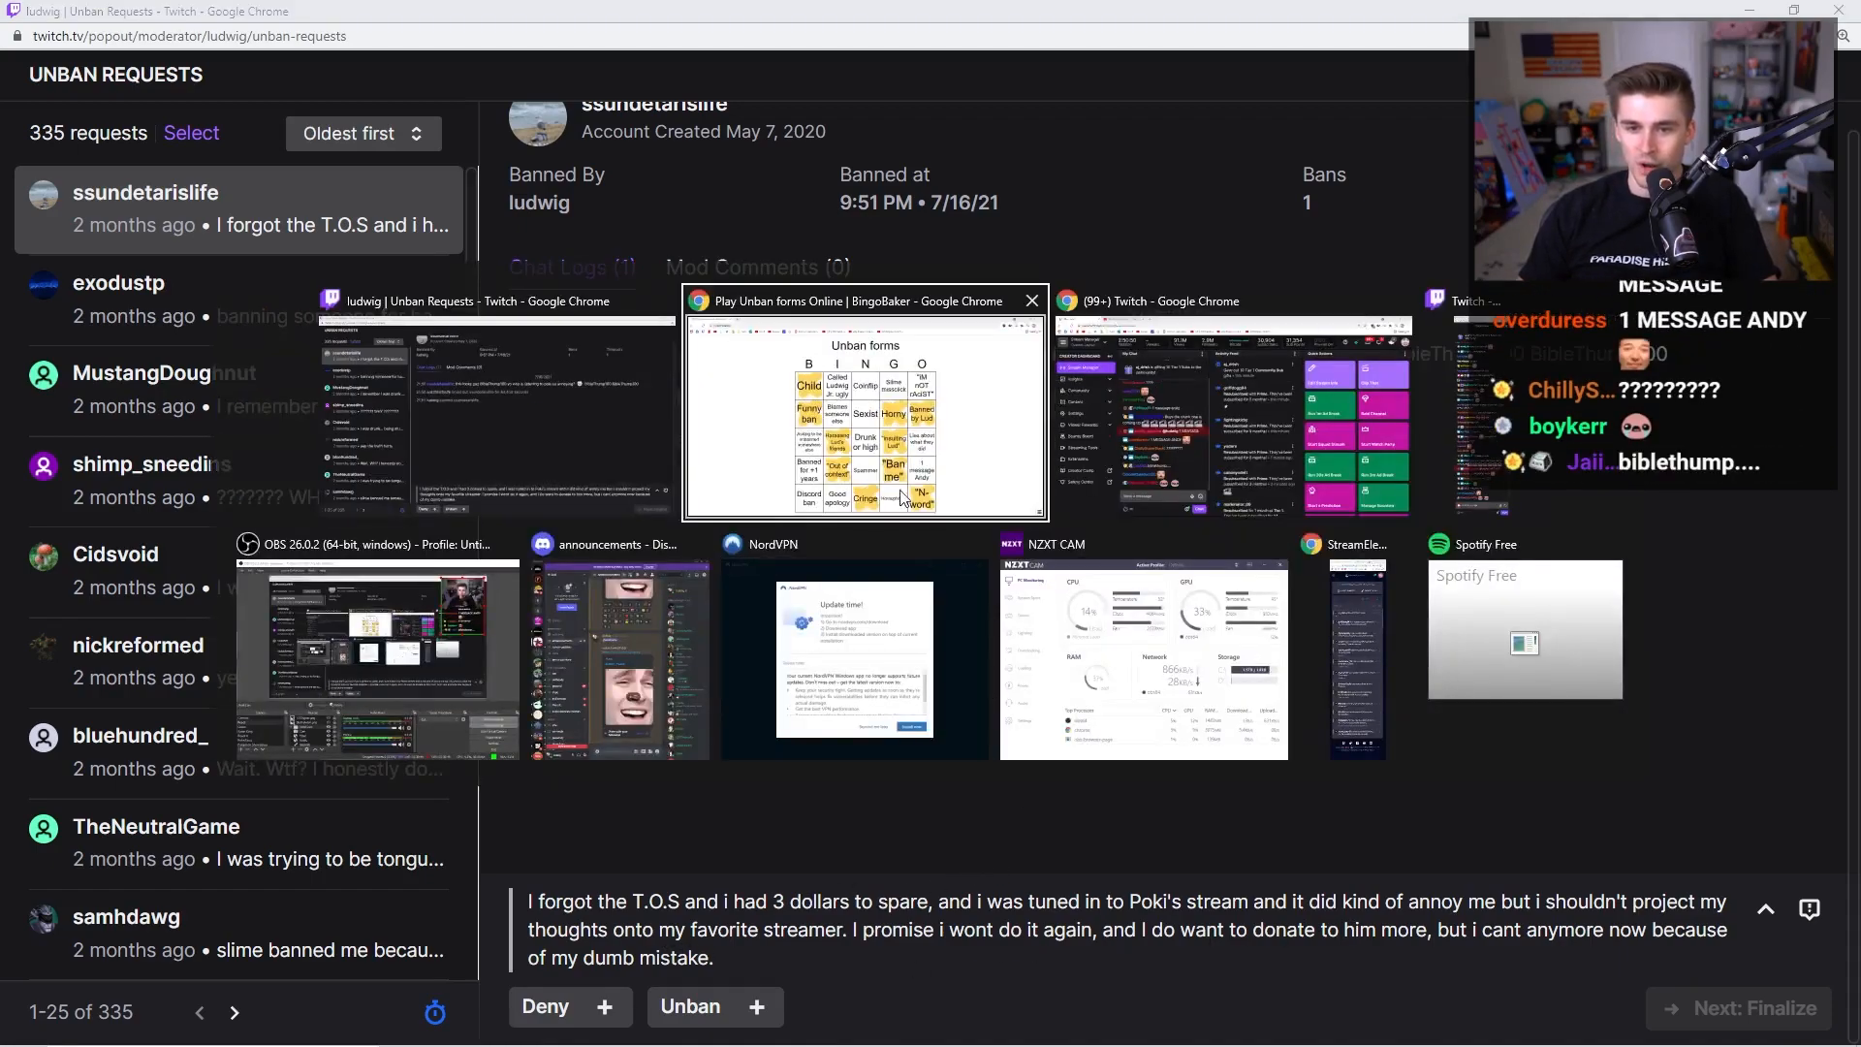
click(863, 410)
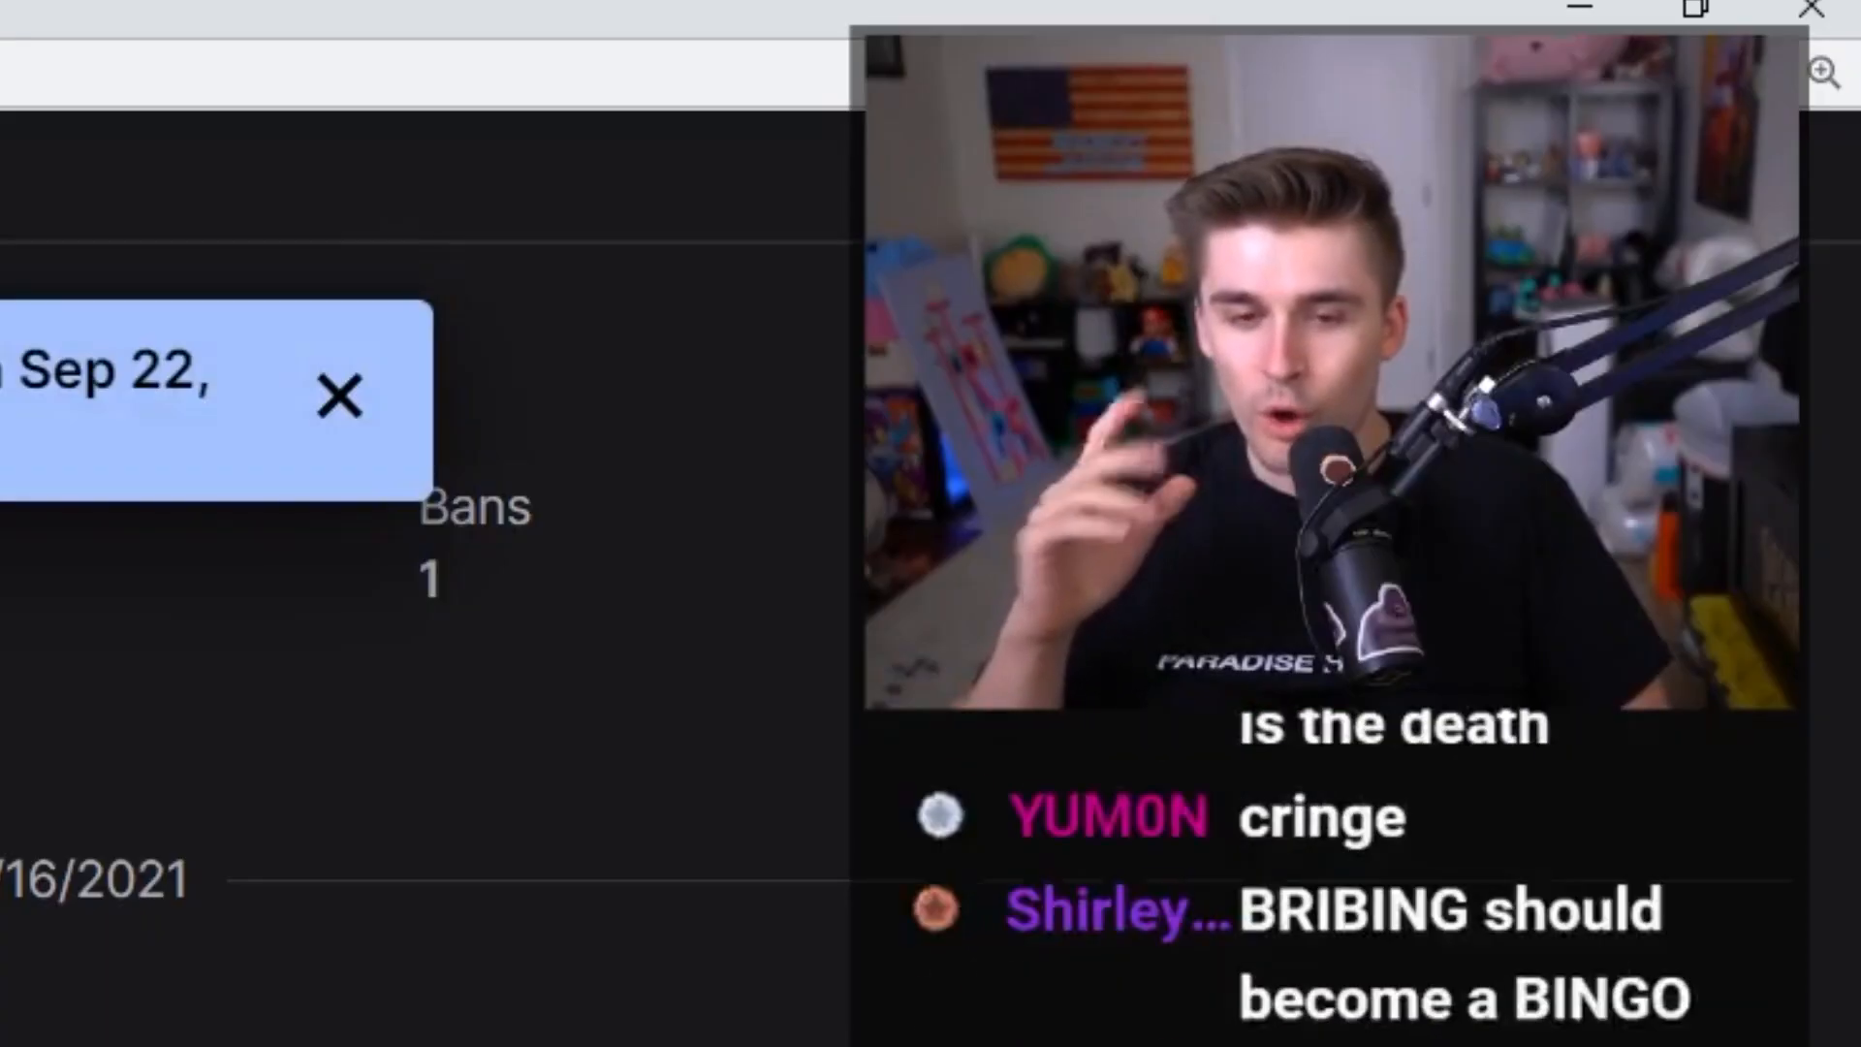
Dismiss the decision notice and scroll through the next request's chat logs
click(338, 396)
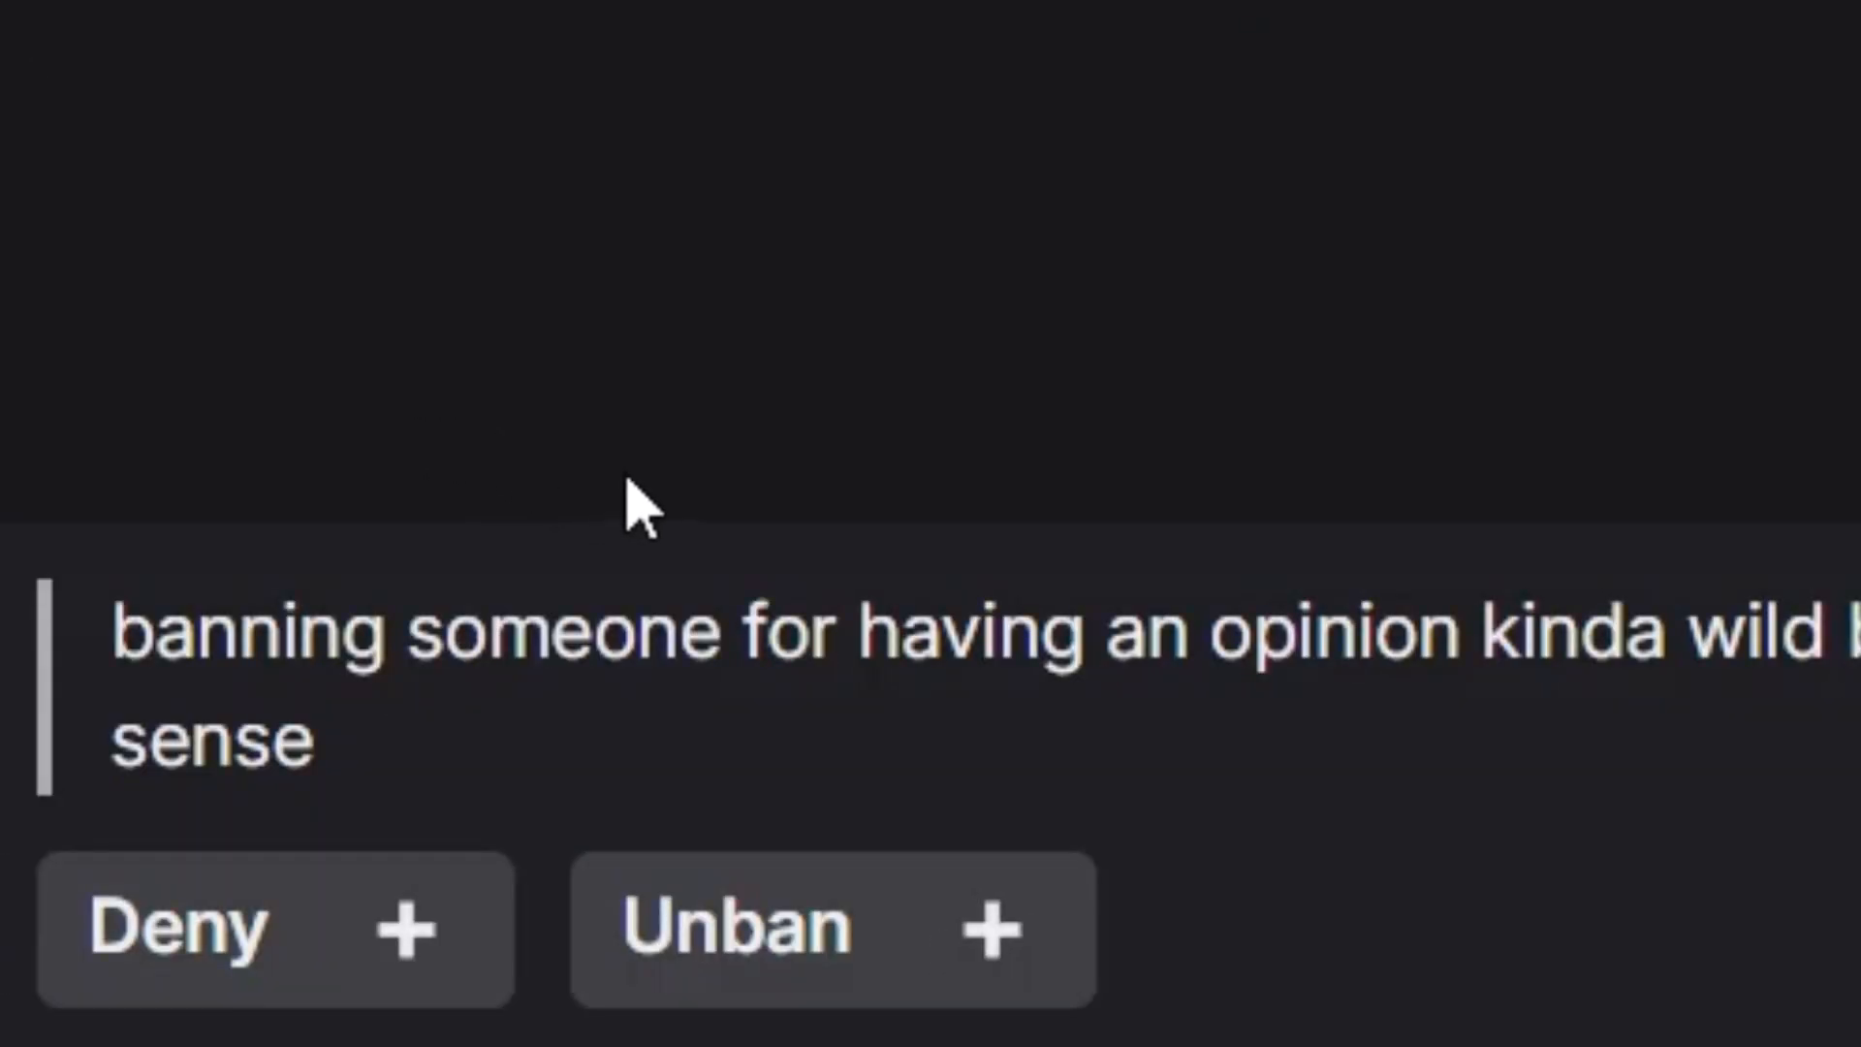
mouse_move(755, 571)
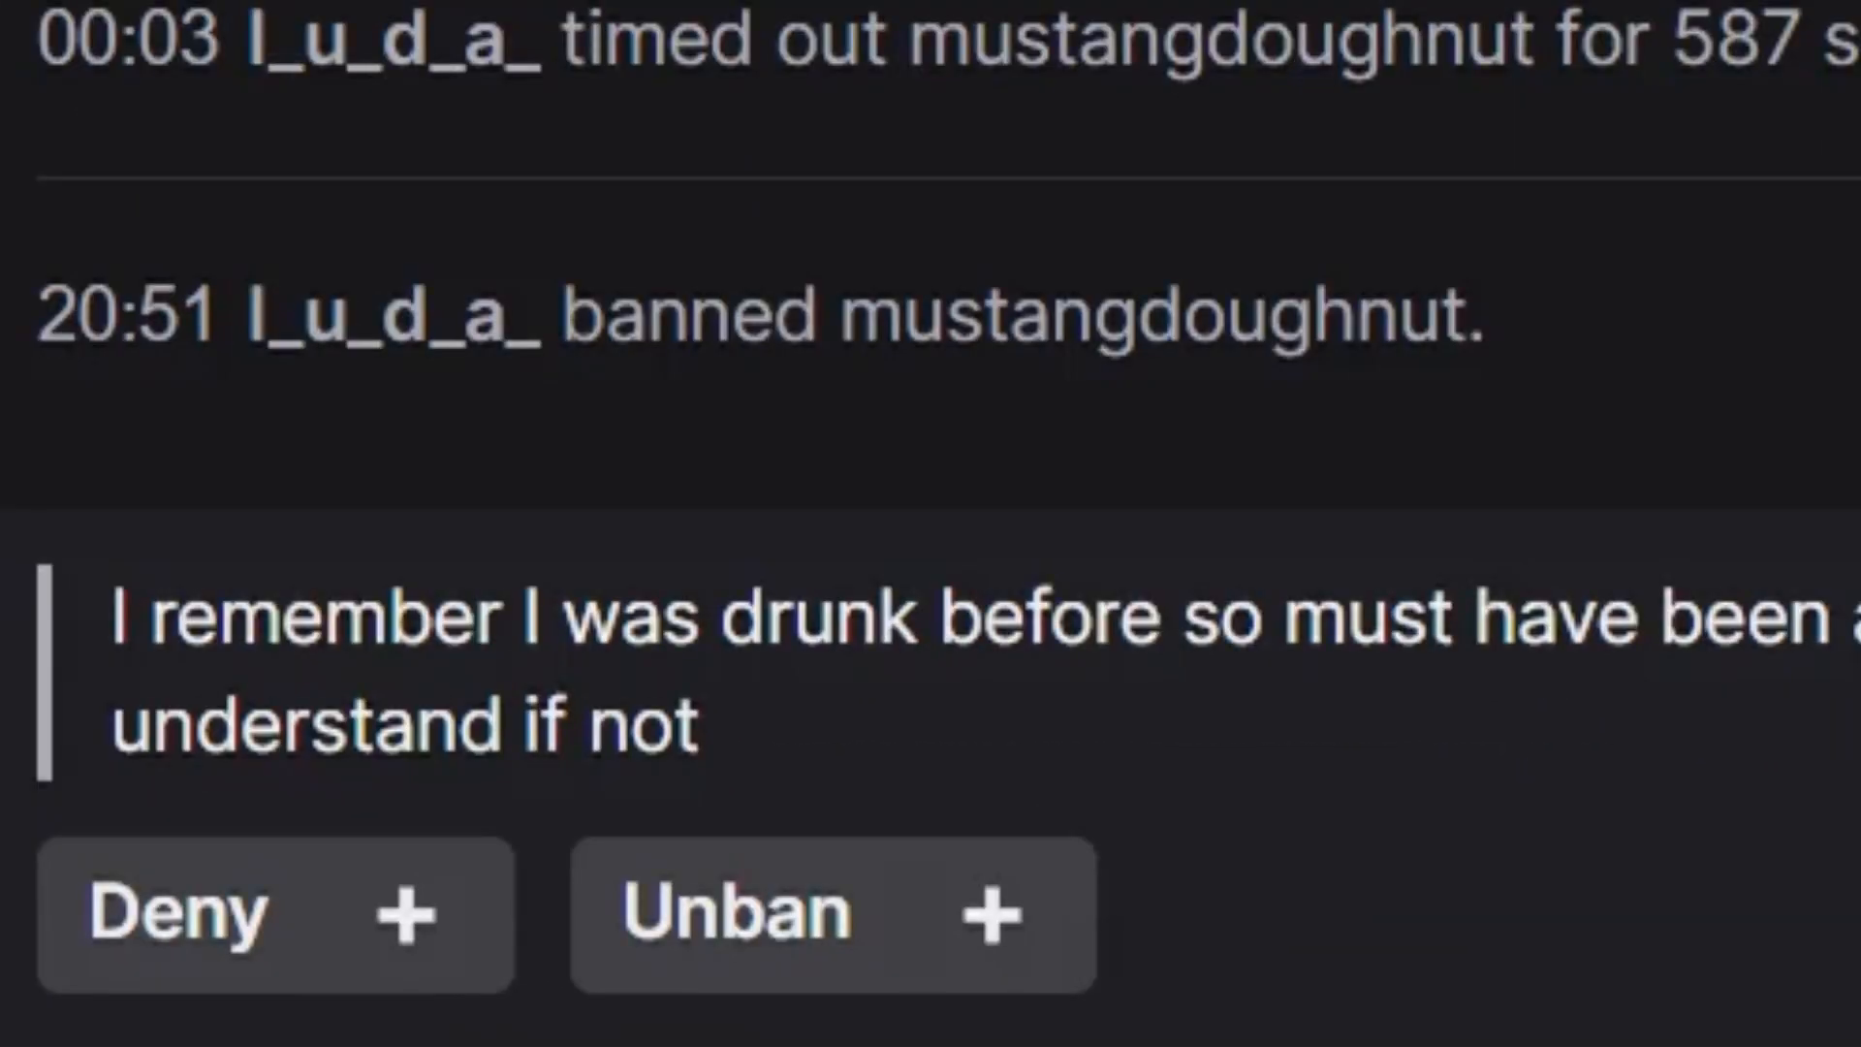
scroll(down, 3)
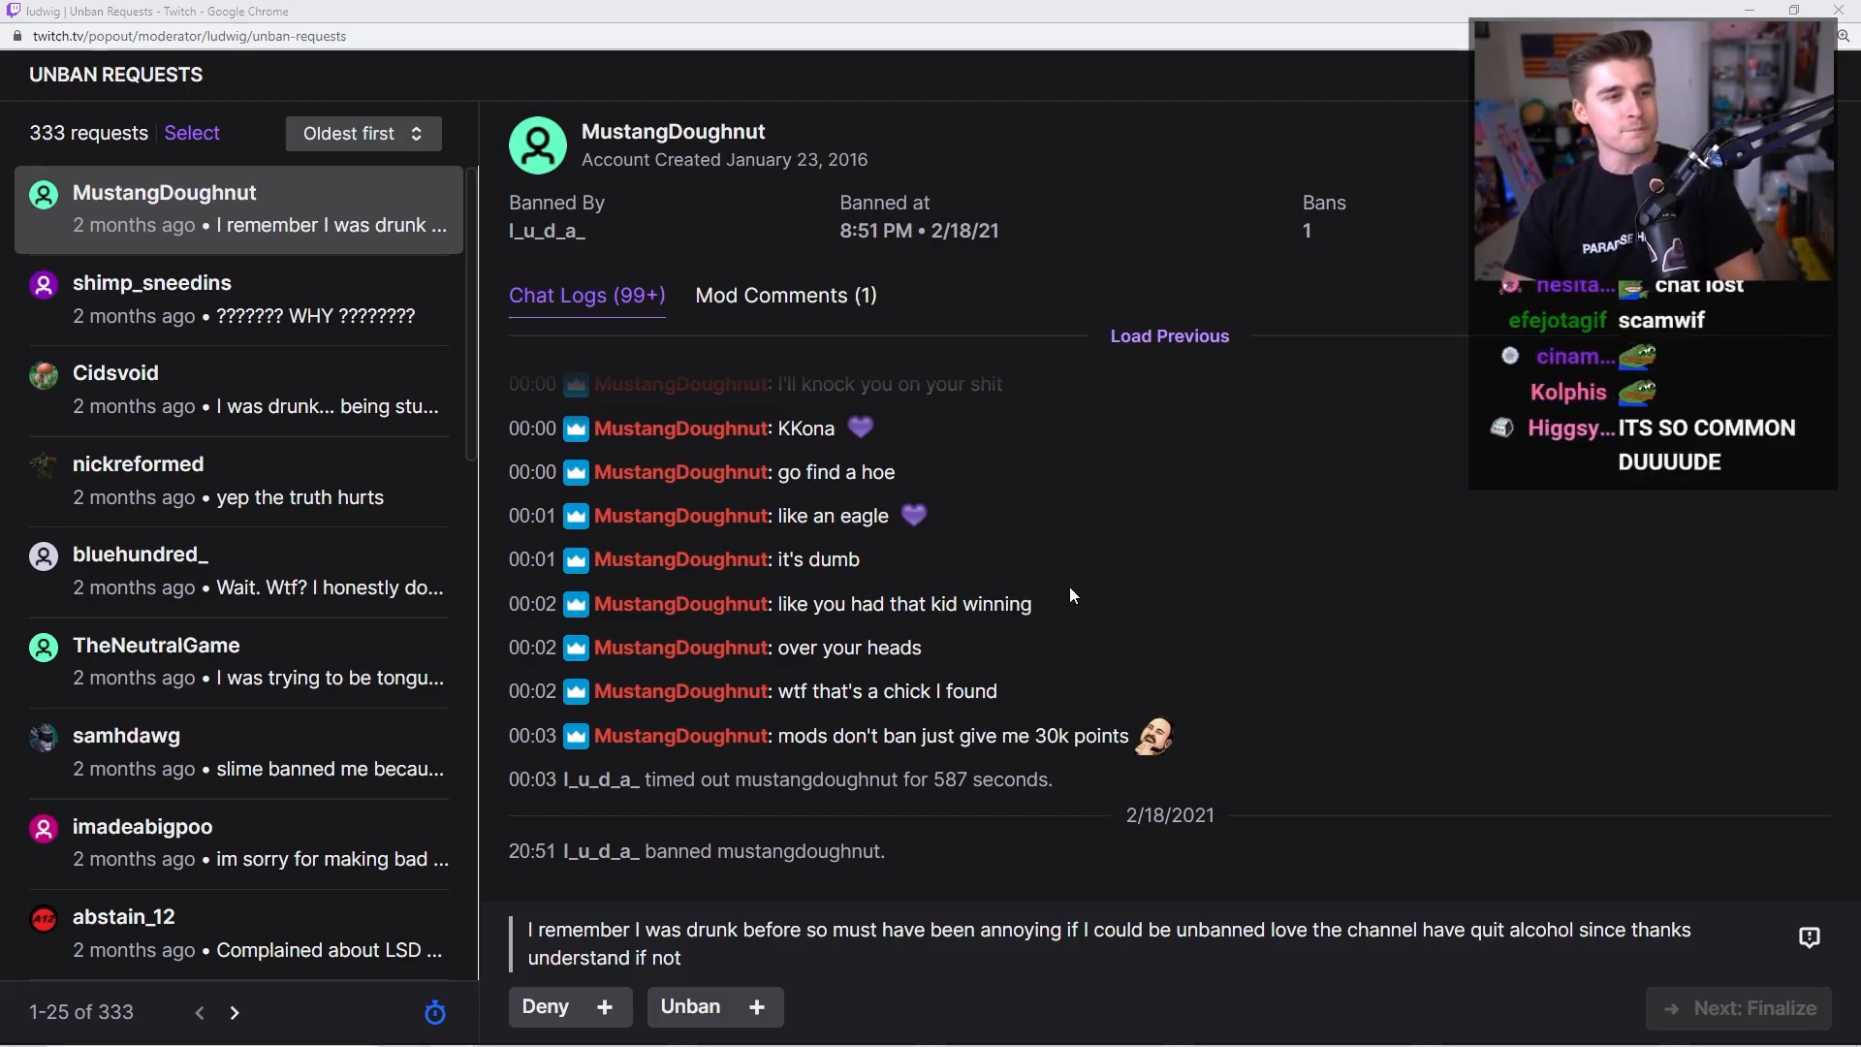
Mark a square on the Unban forms bingo card
click(118, 16)
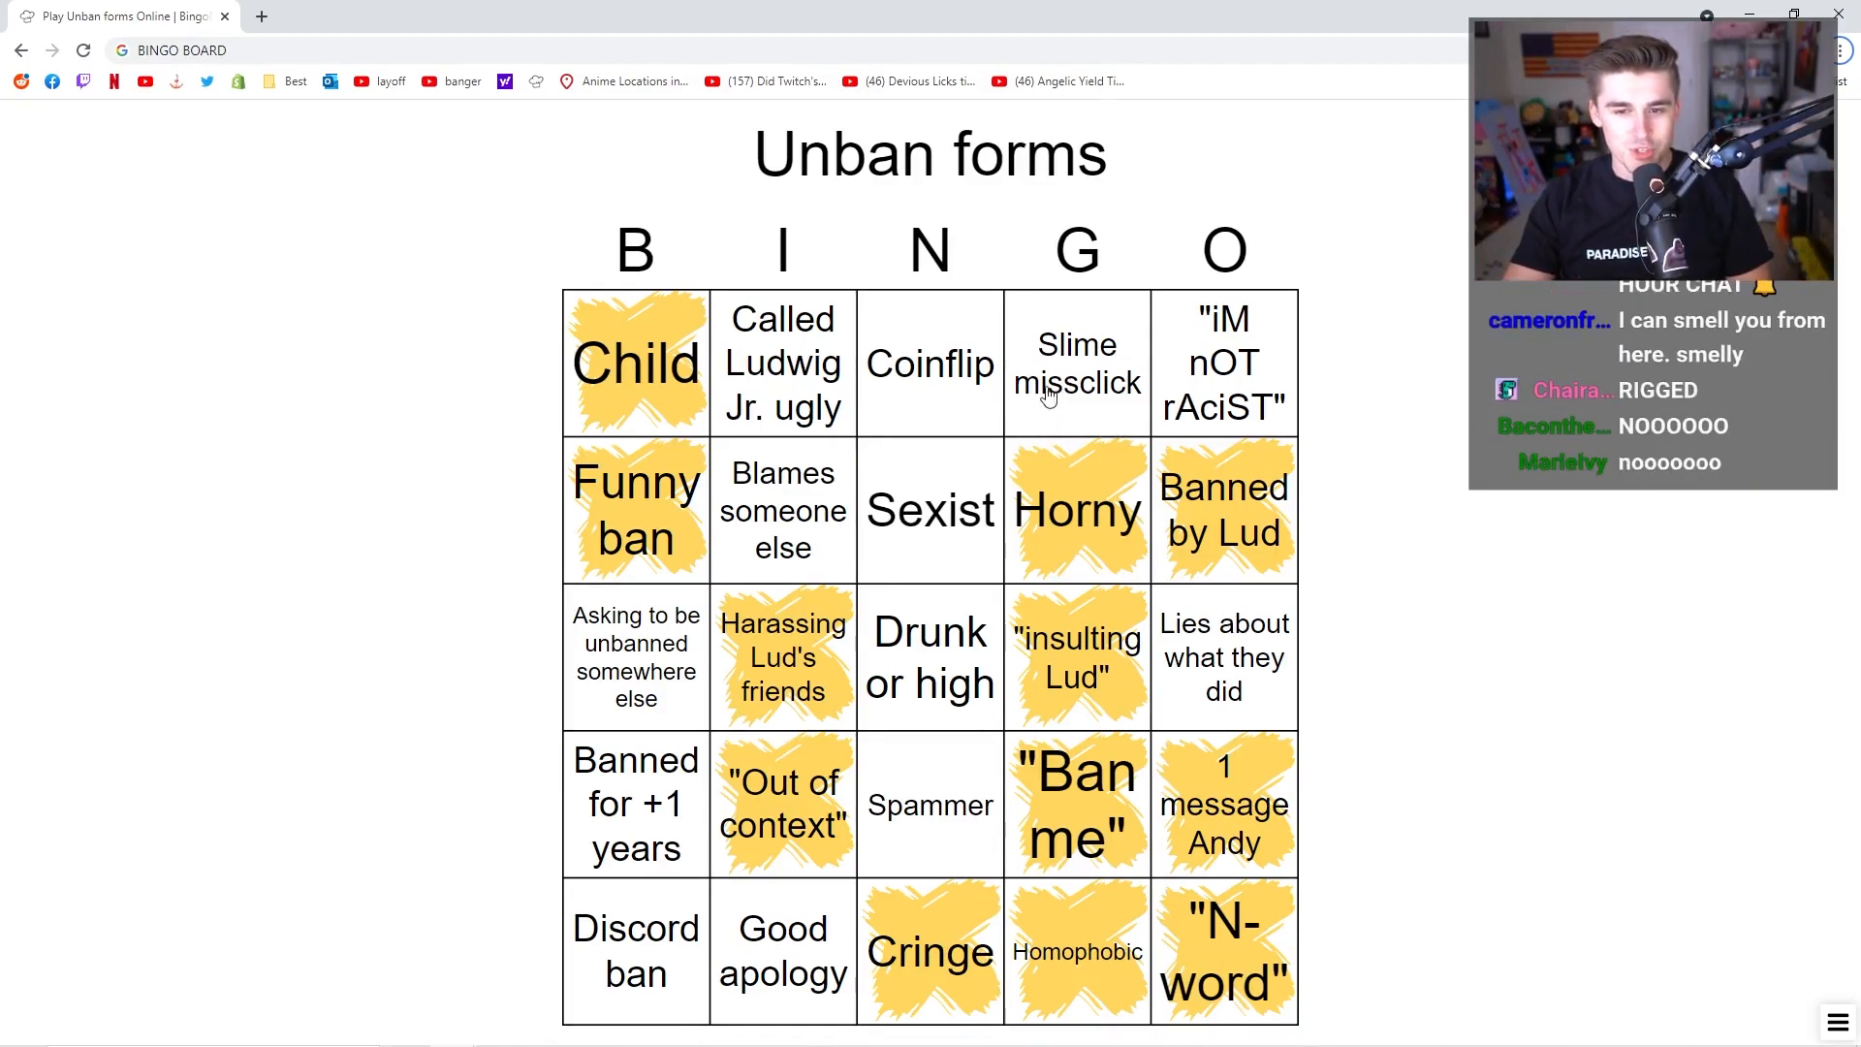
click(929, 657)
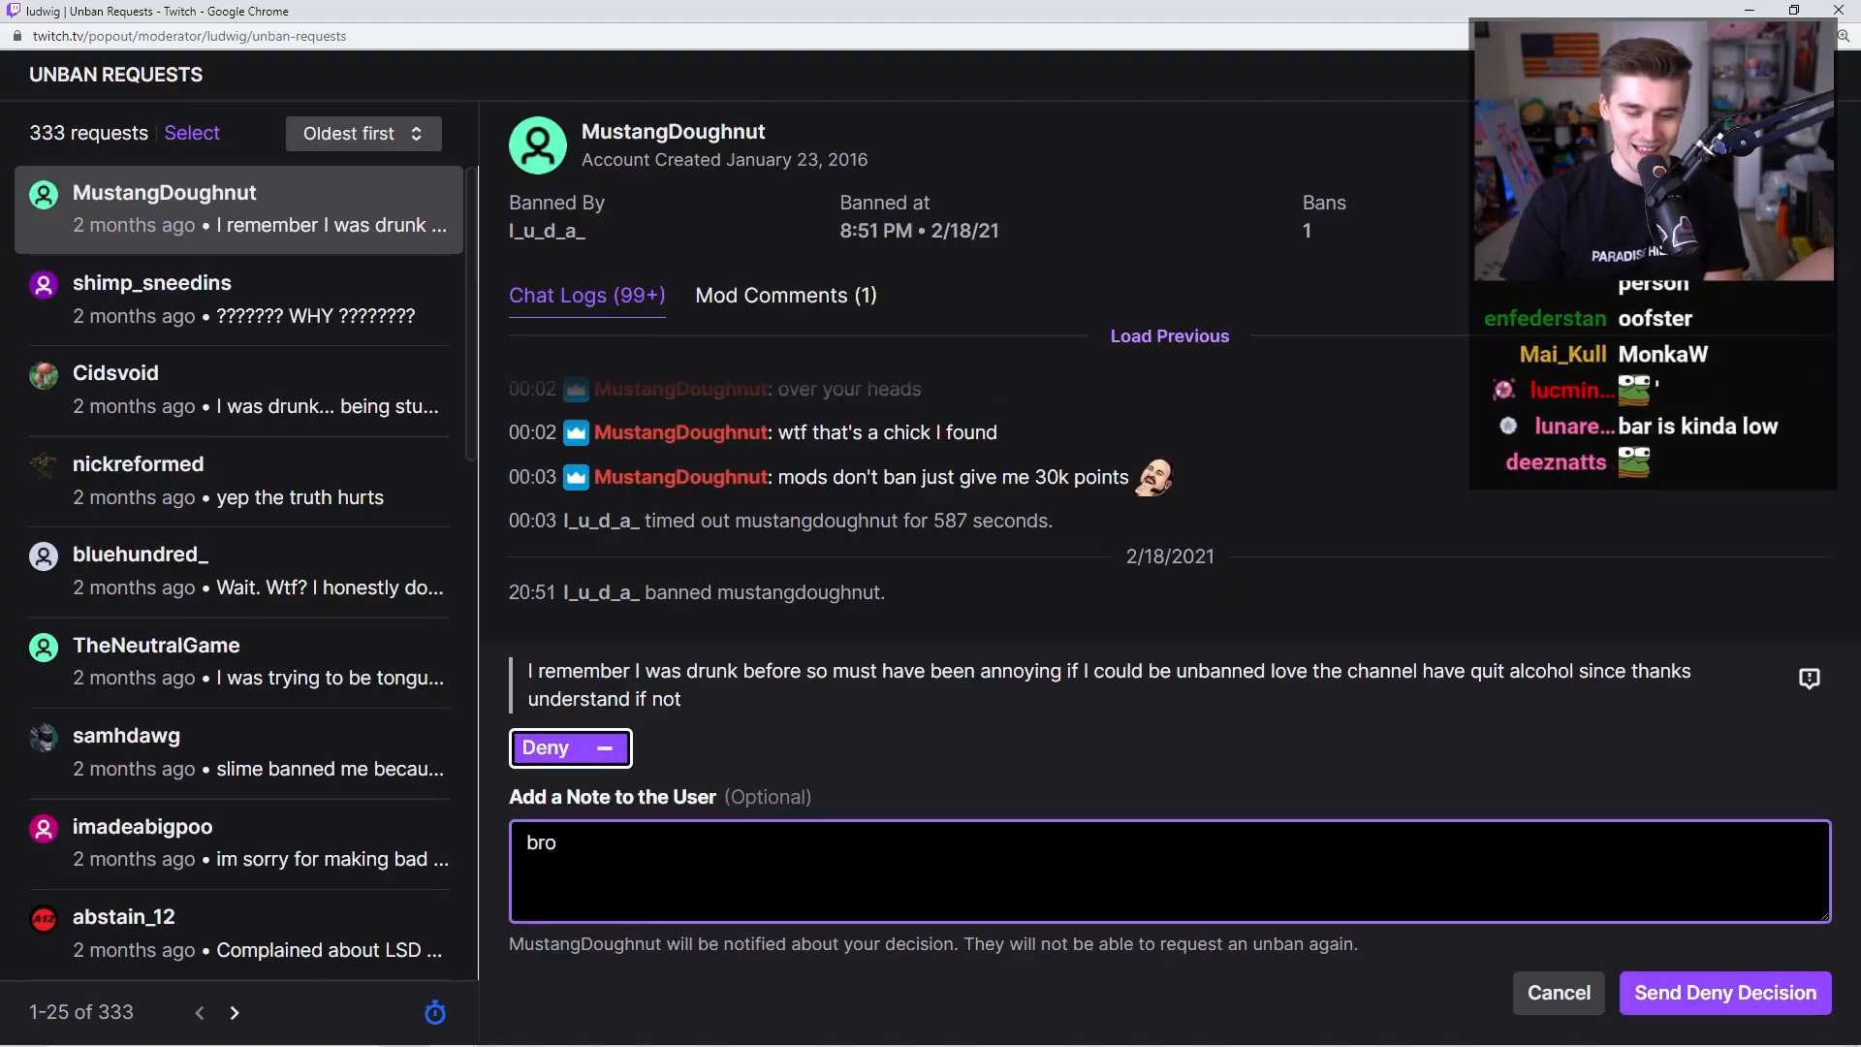
text(i)
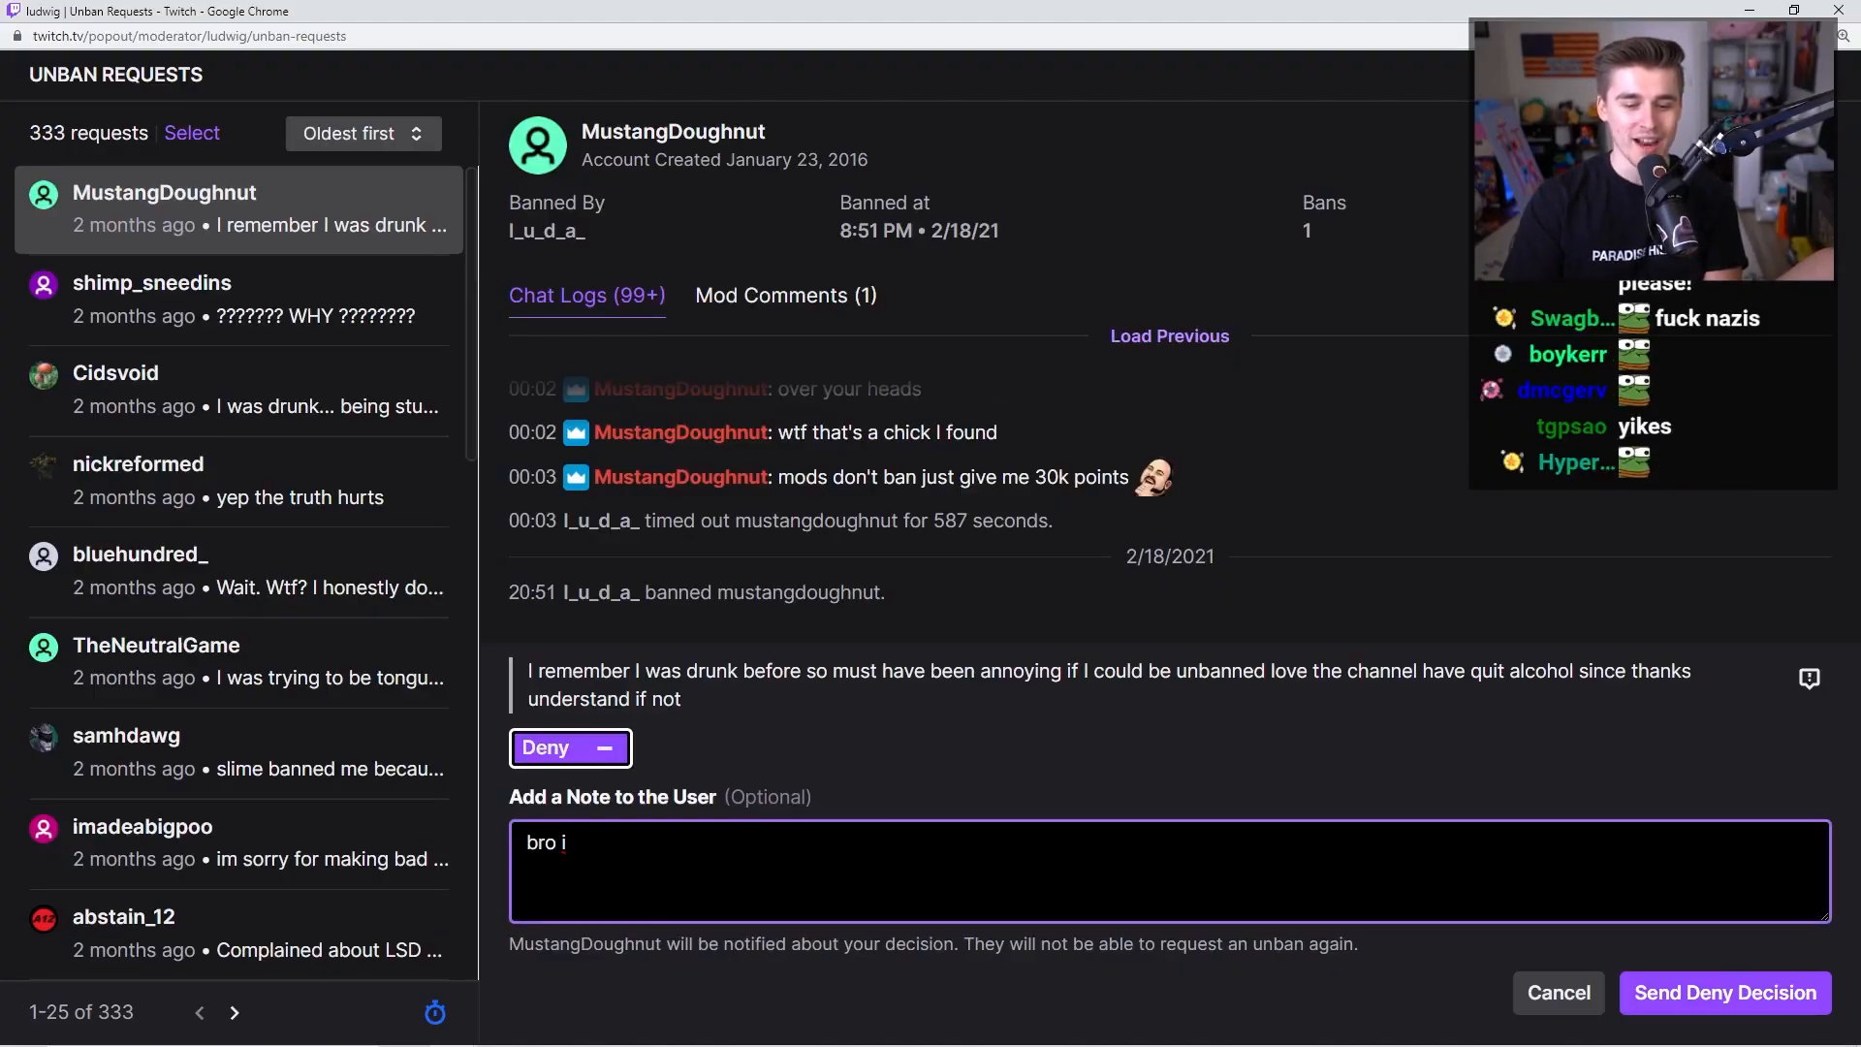
text(CANNOT unban som)
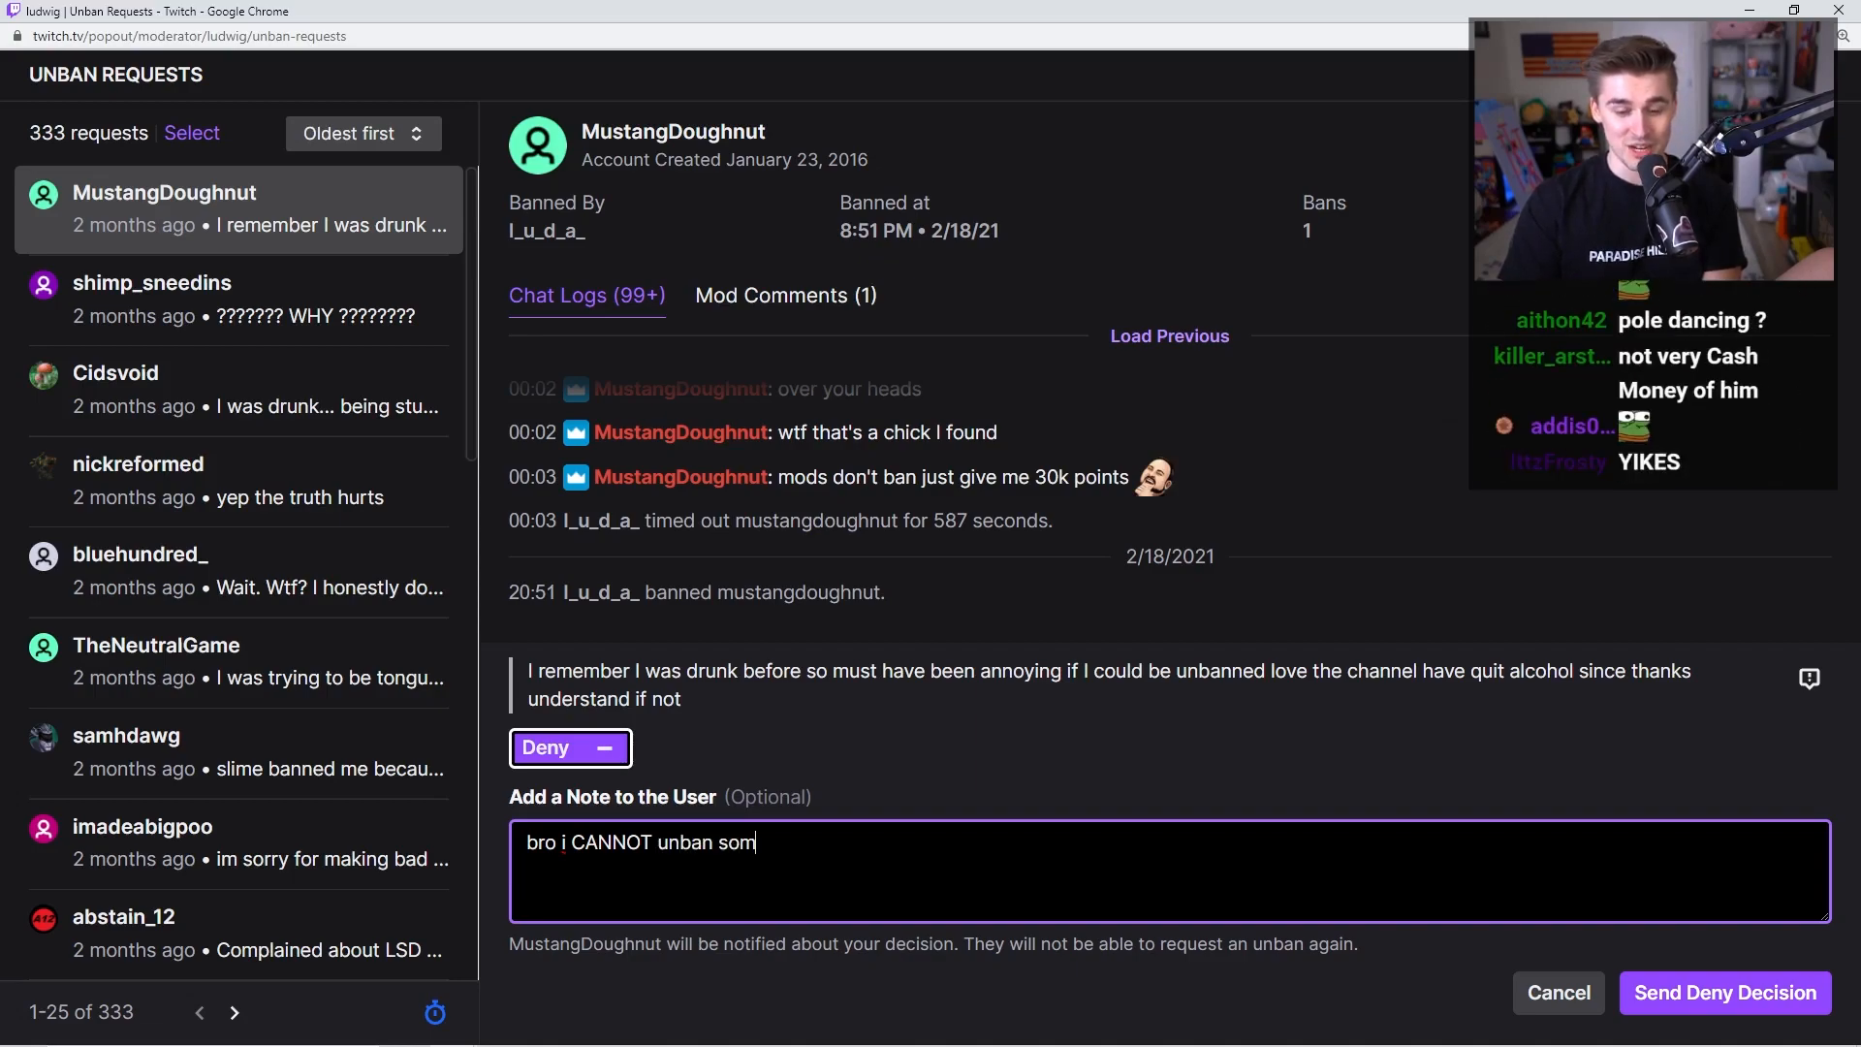
text(eone who was talkin)
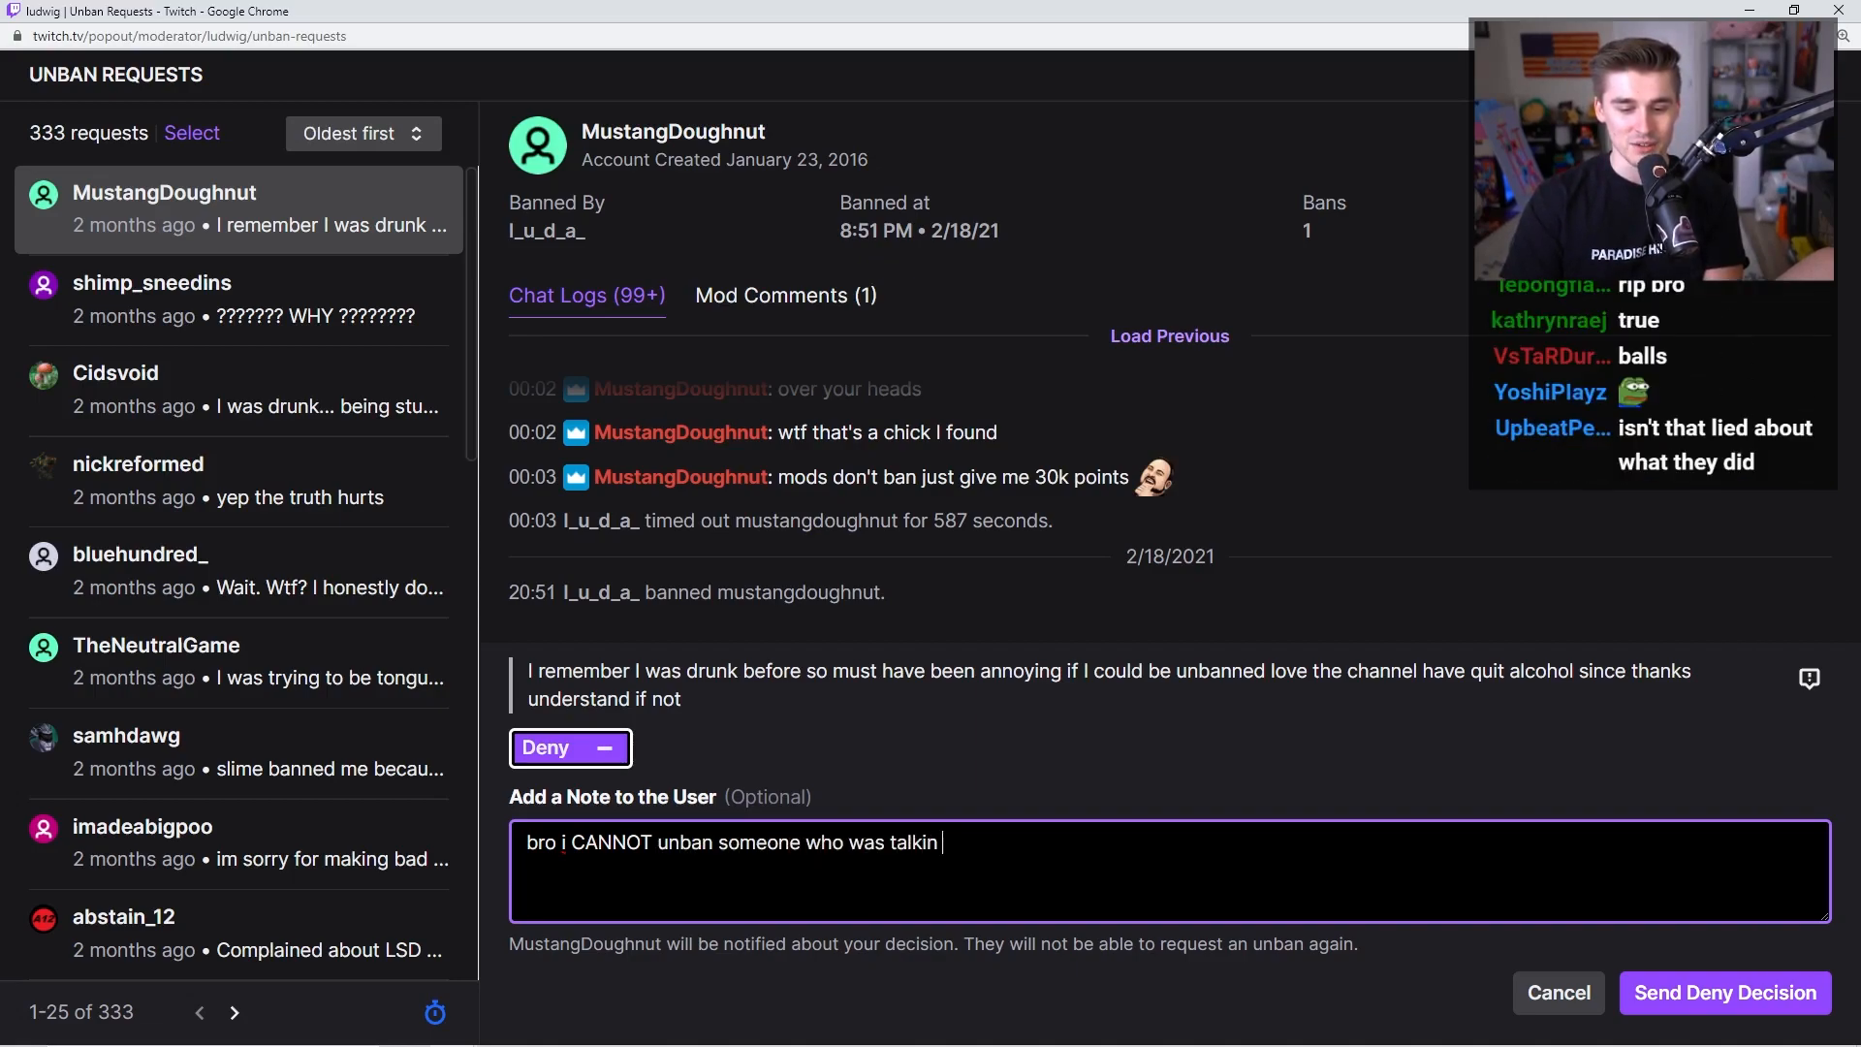
text(about nazis.)
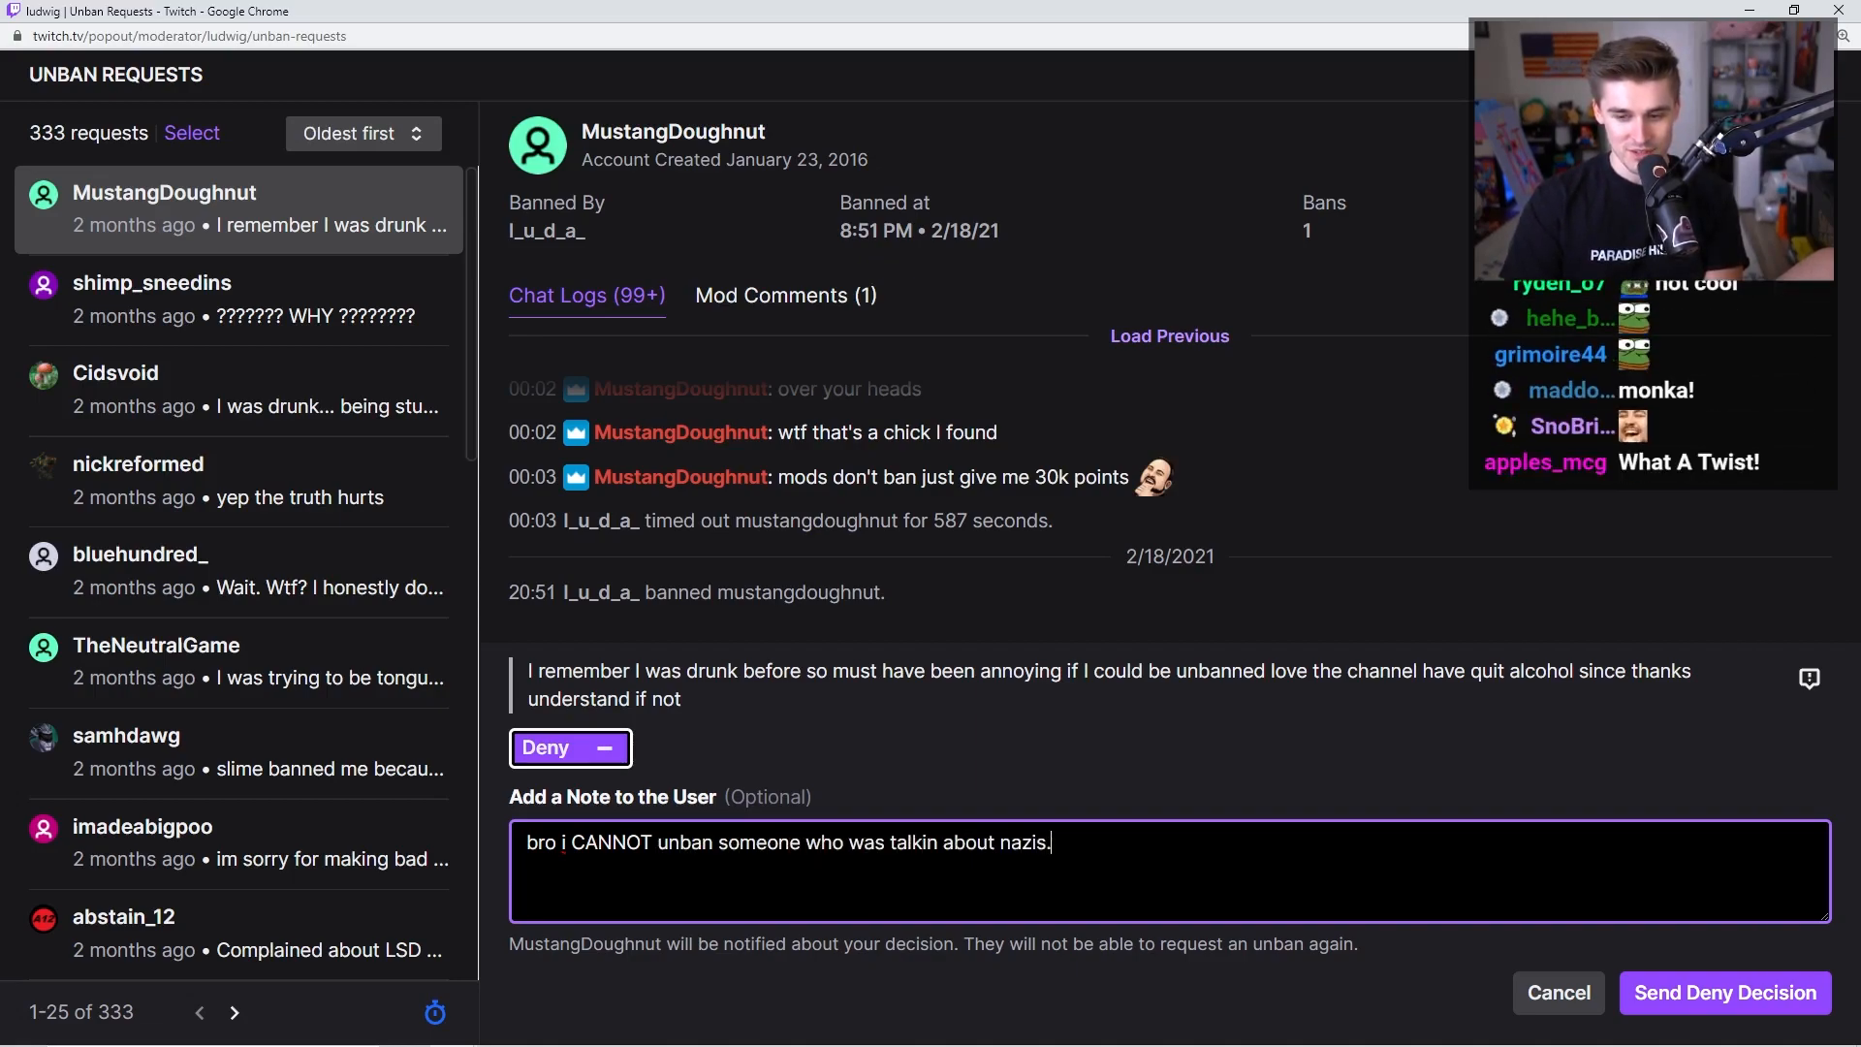
text(but happy)
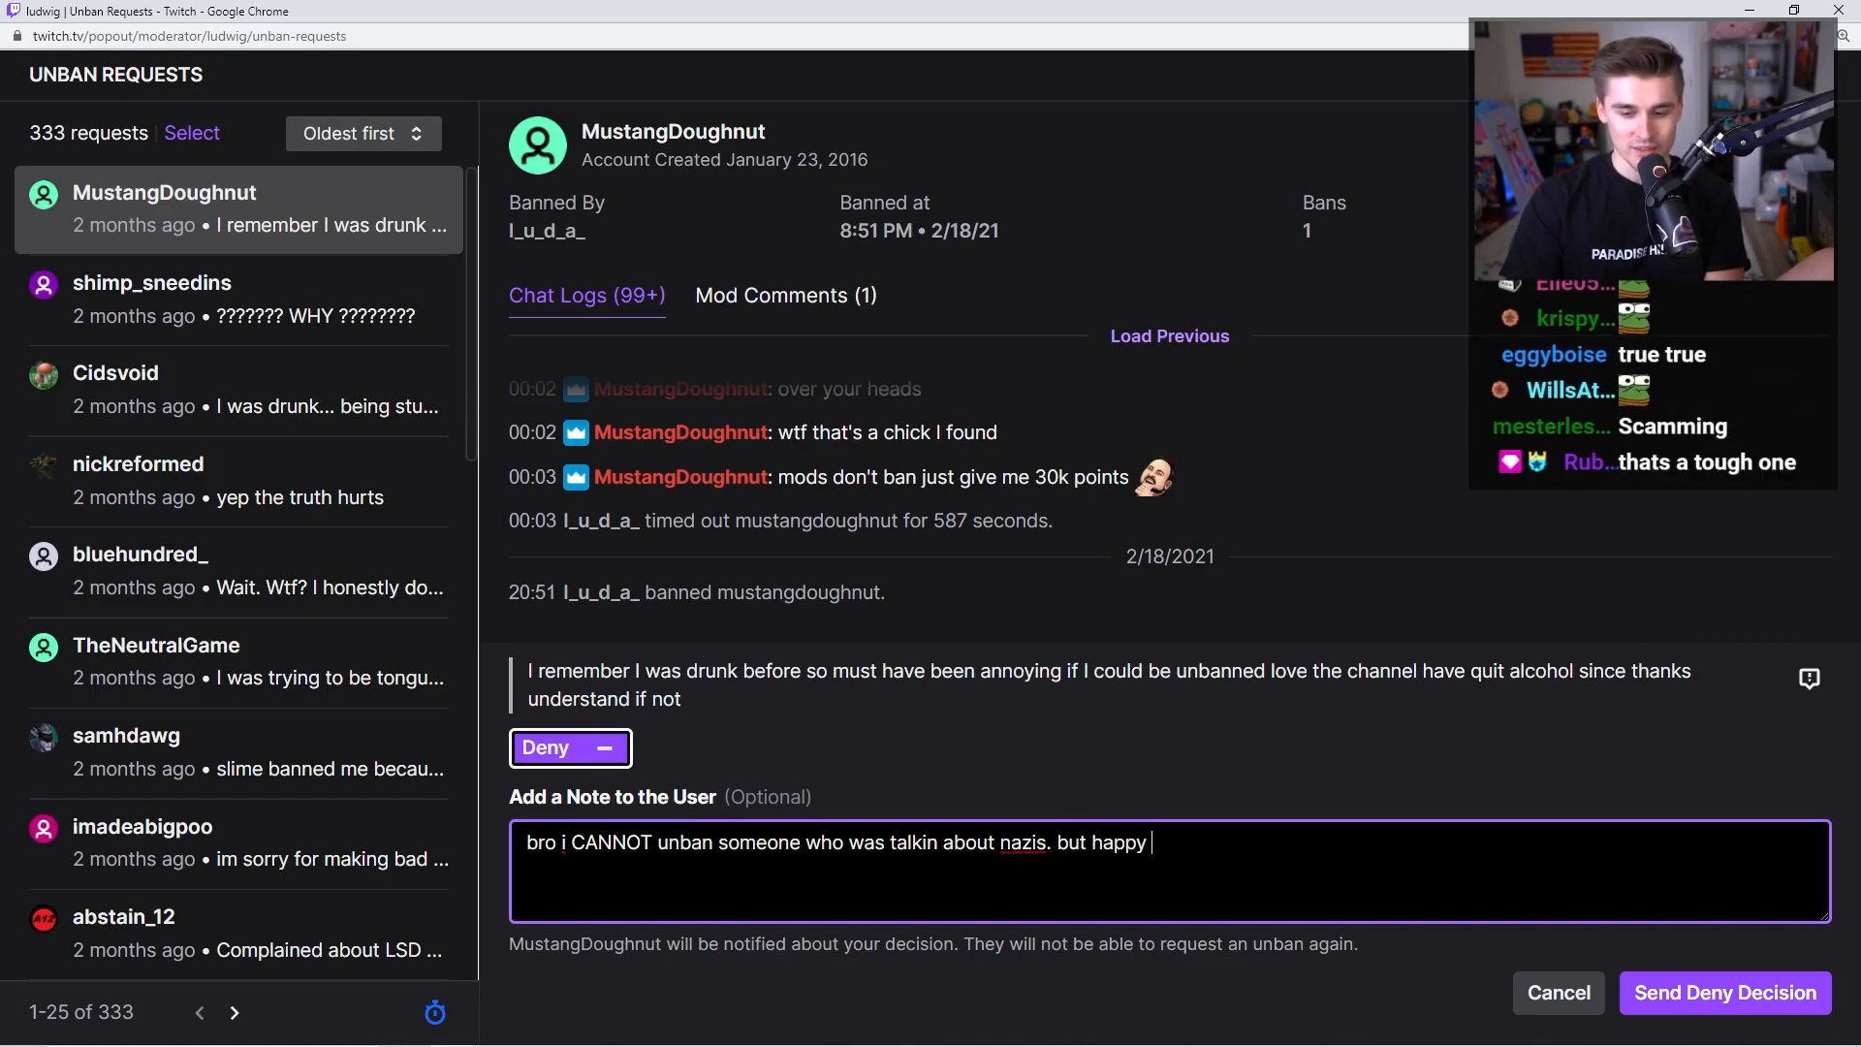
text(that you quit alcohol)
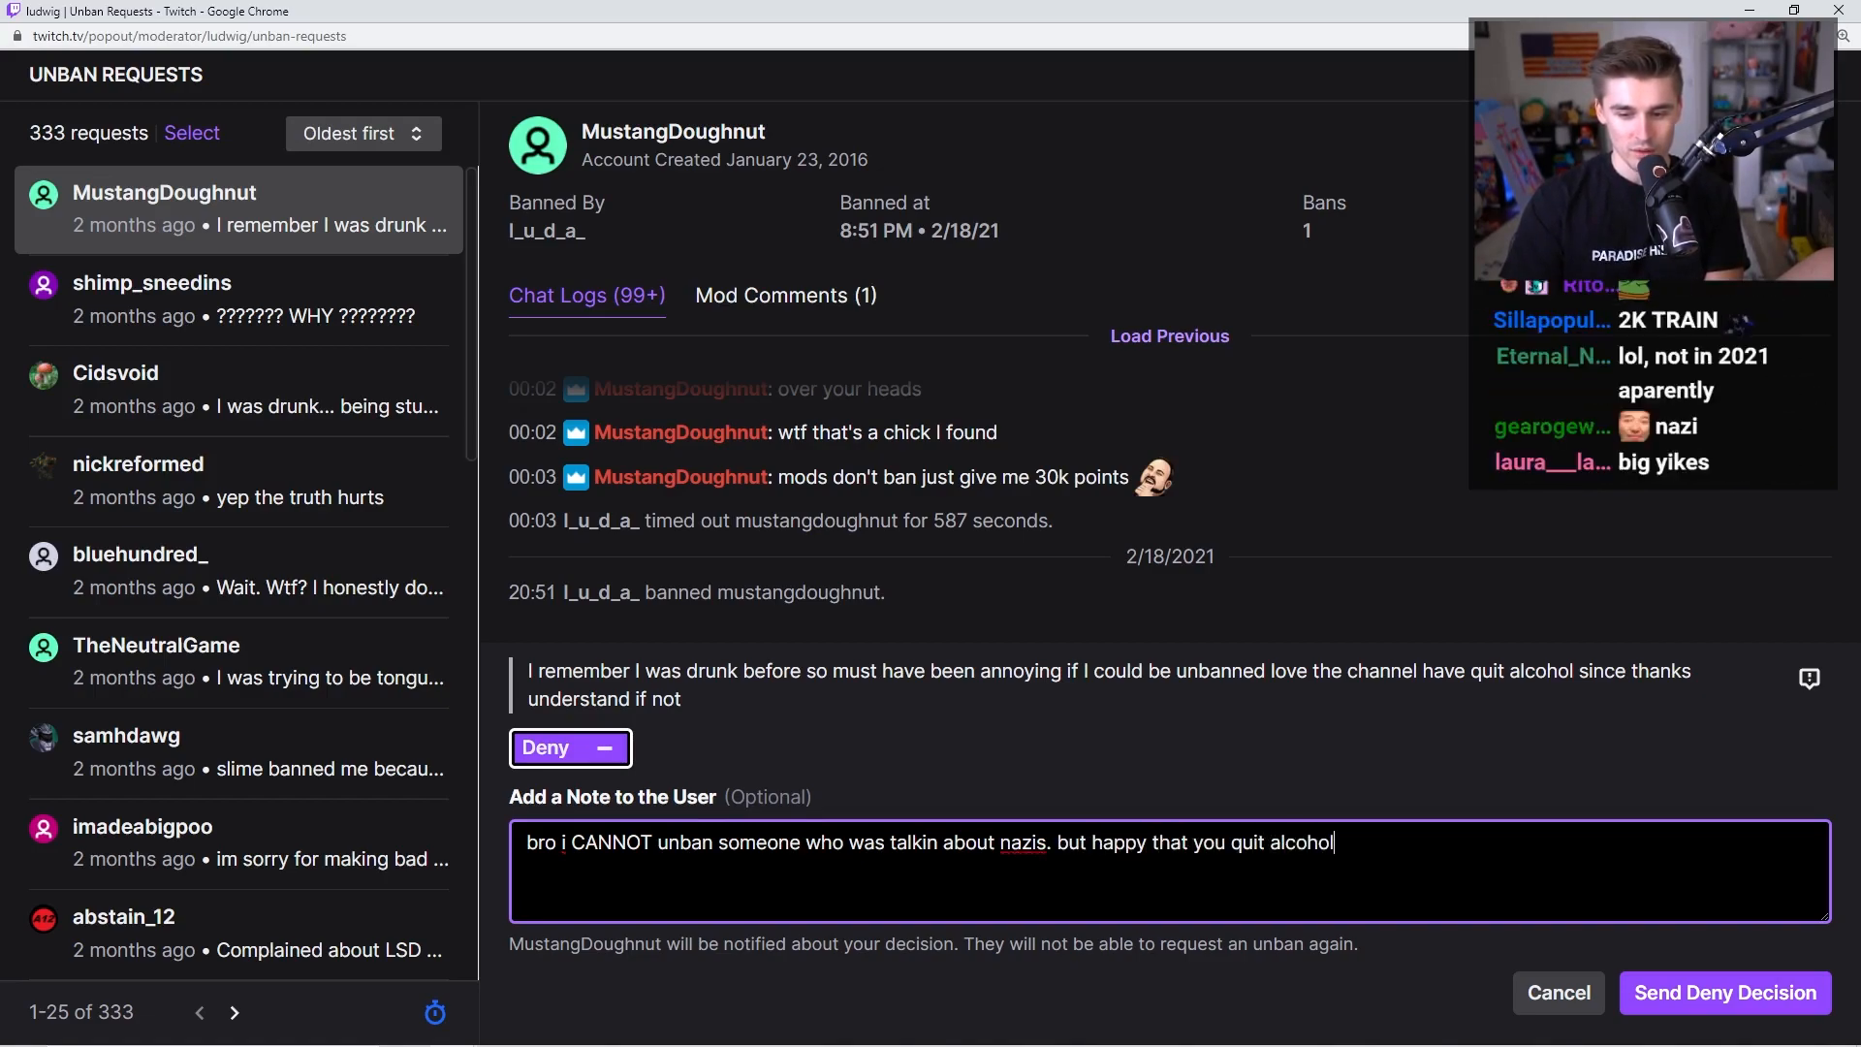
click(1722, 993)
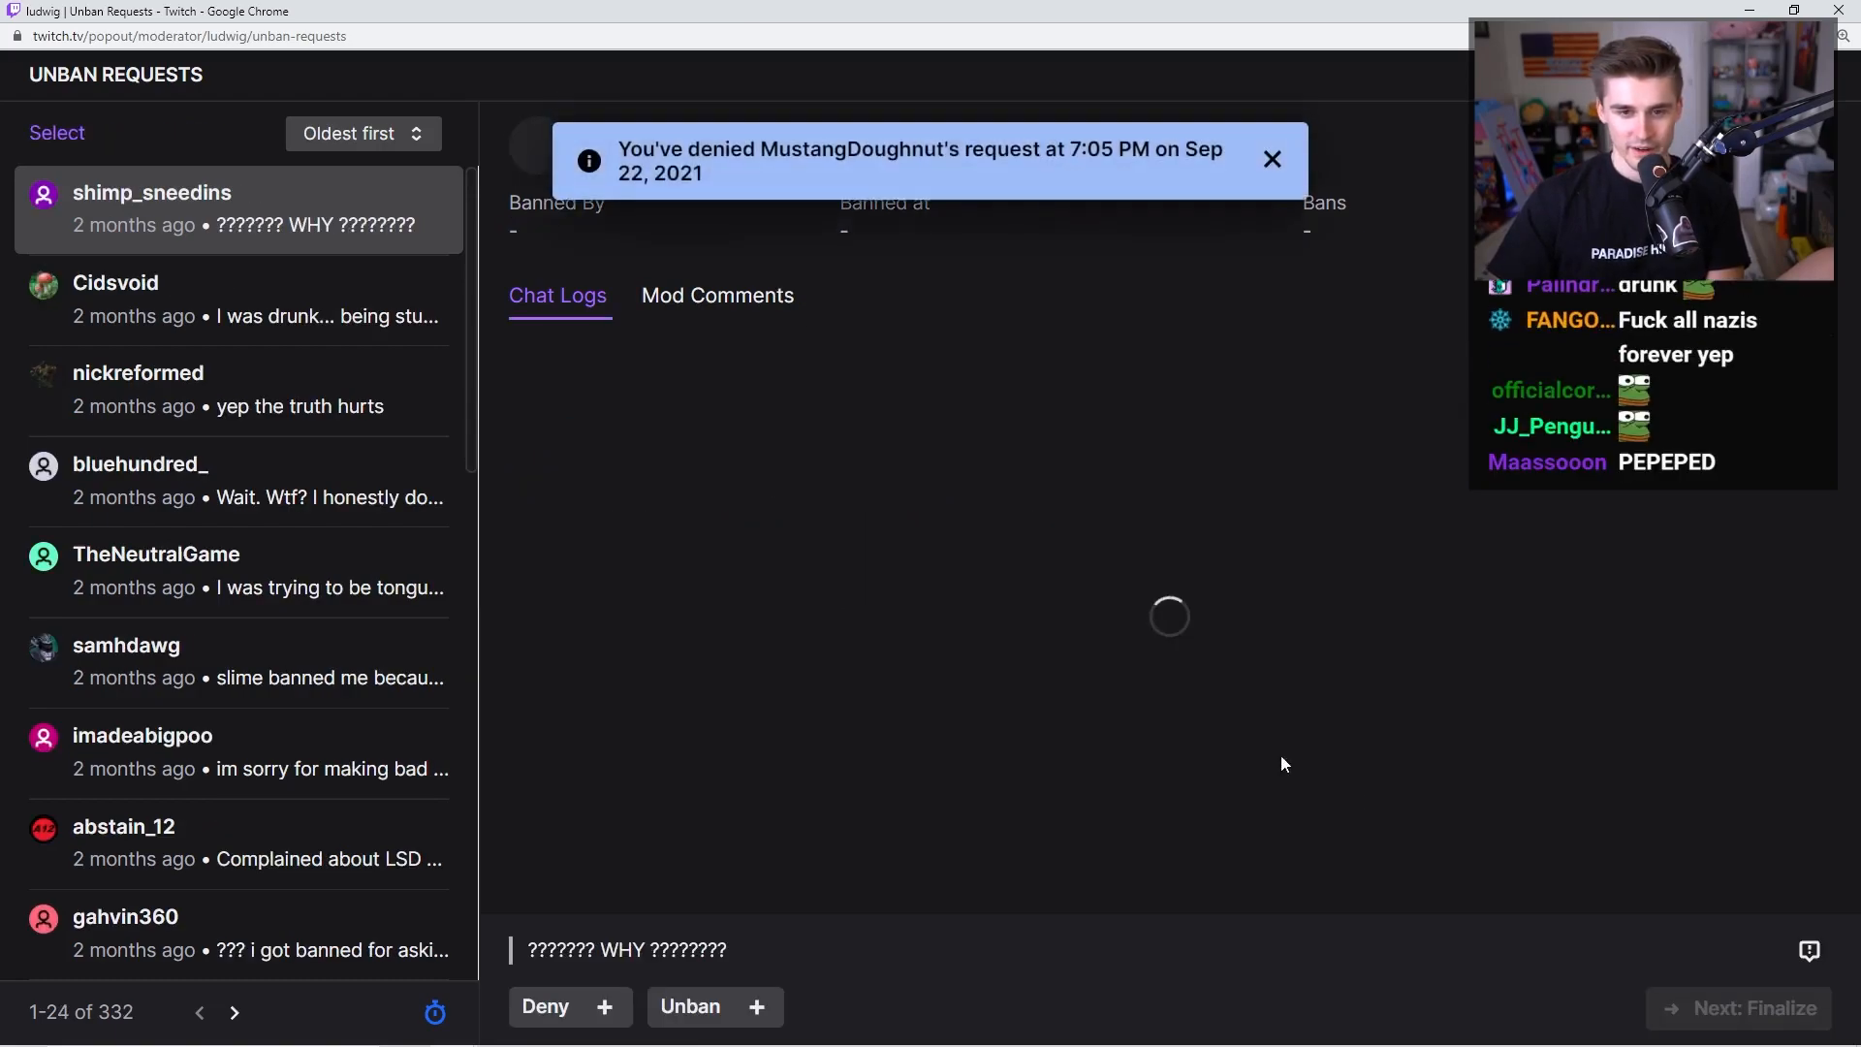